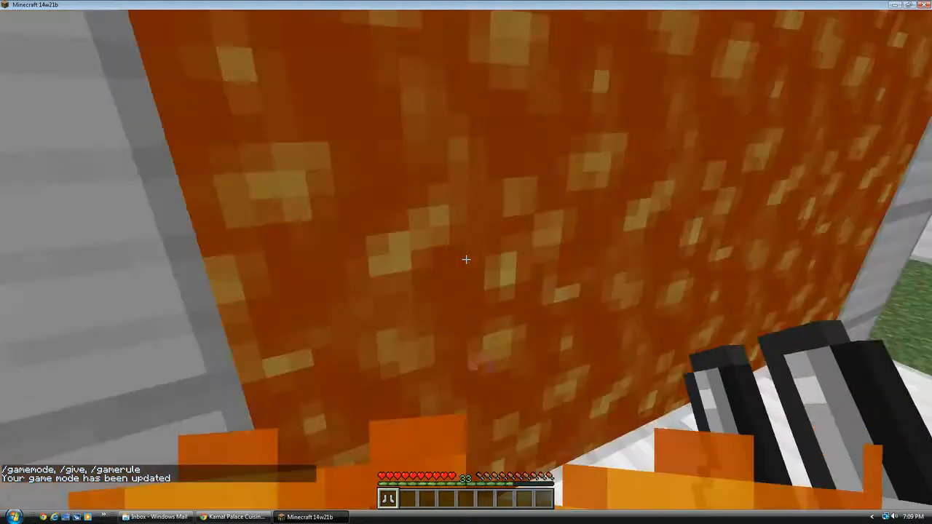
pyautogui.moveTo(466, 259)
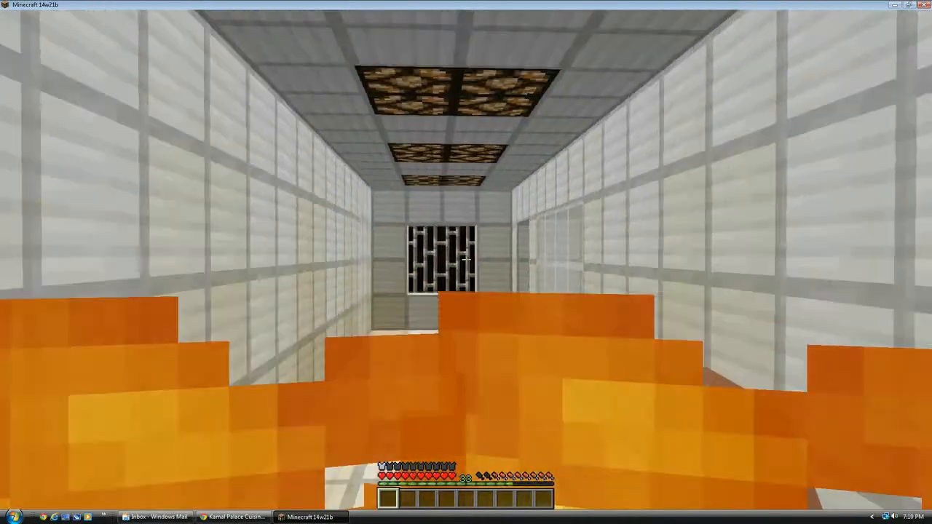
# Grab blocks and a creeper spawn egg from the creative inventory and drop the blocks into the wind.
pyautogui.press('e')
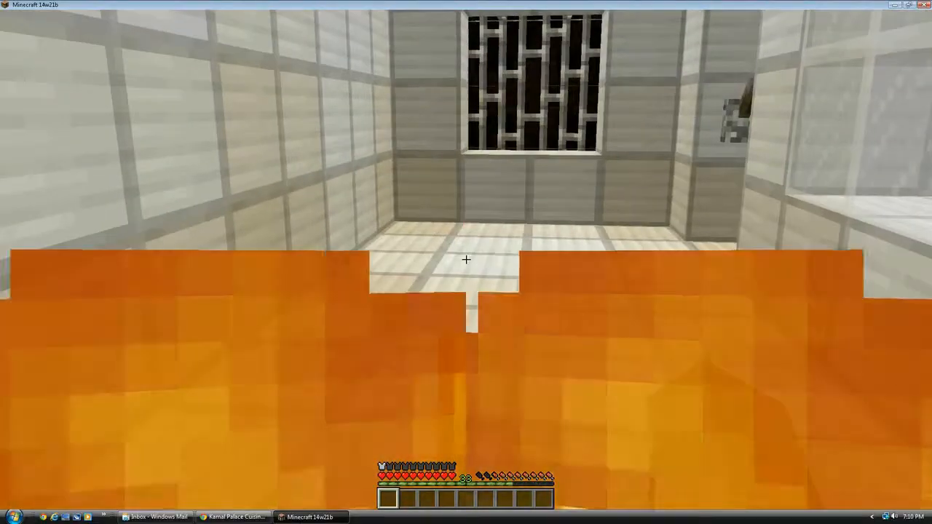
pyautogui.press('t')
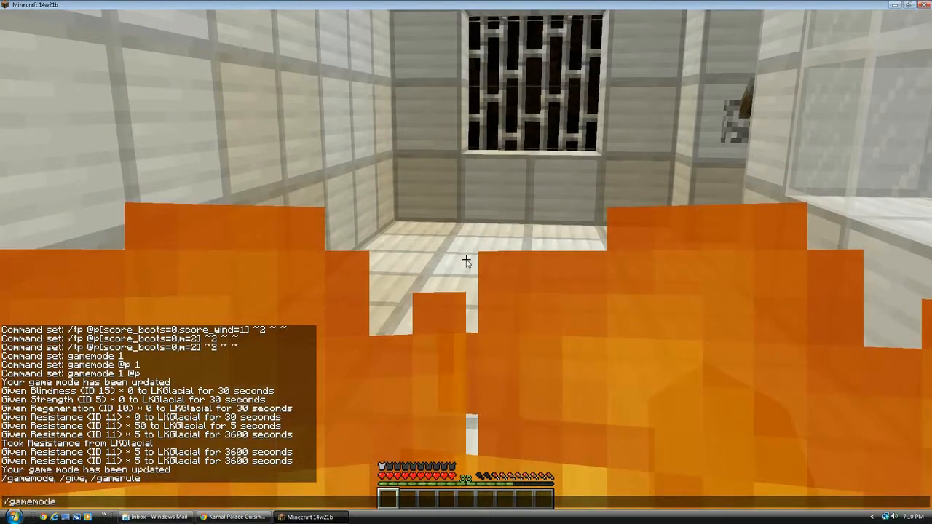
pyautogui.press('e')
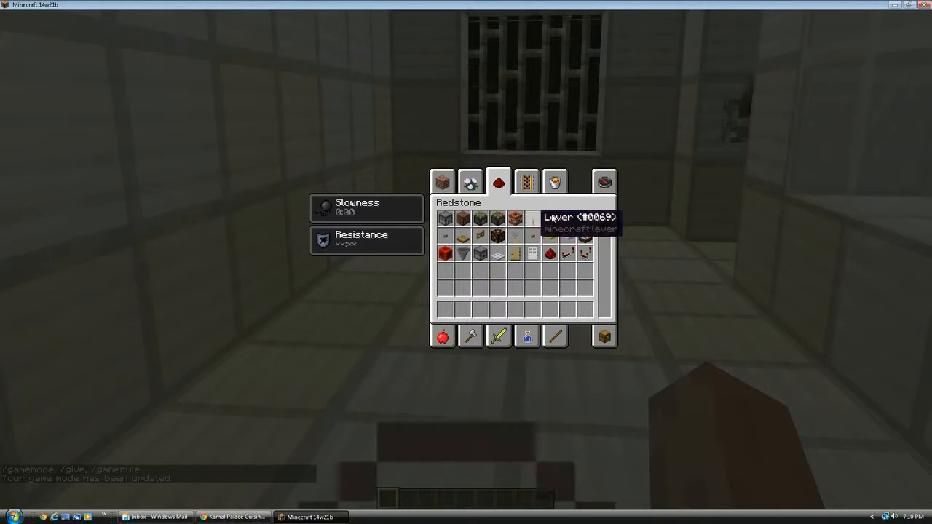
pyautogui.click(527, 182)
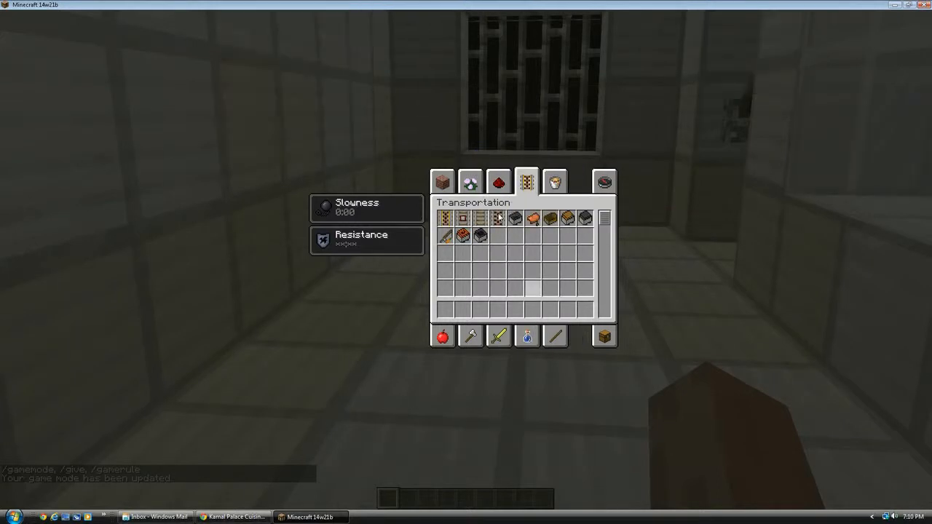
pyautogui.click(443, 182)
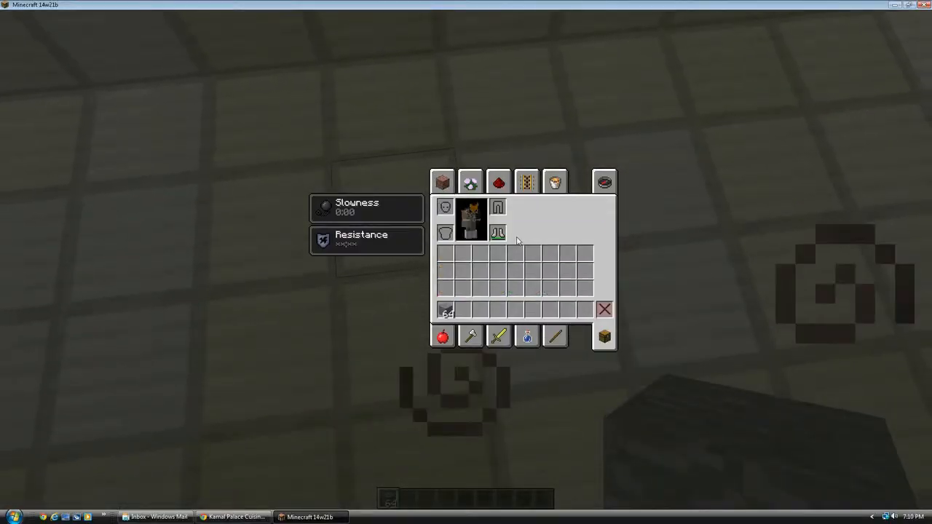
pyautogui.press('Escape')
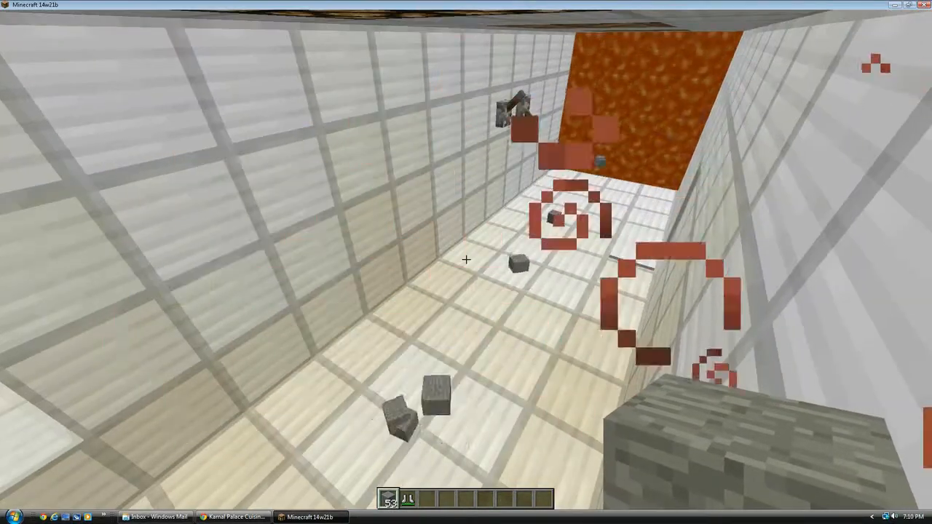
# Spawn a creeper in the corridor and throw splash potions so they burst near the barred end.
pyautogui.press('e')
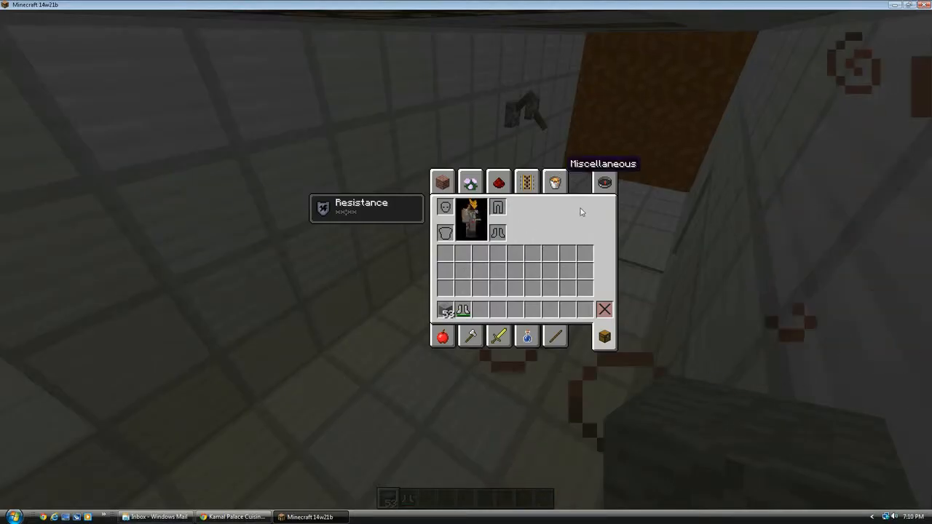
pyautogui.click(553, 182)
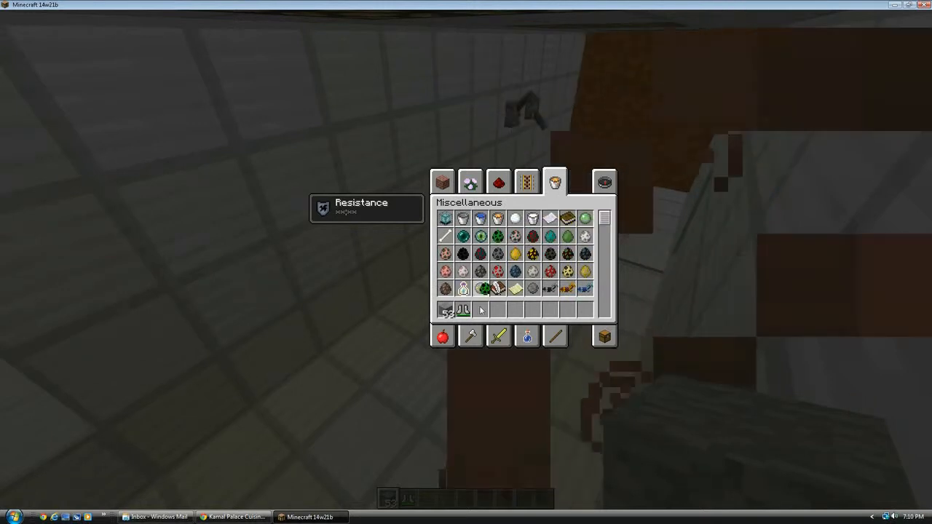
pyautogui.press('Escape')
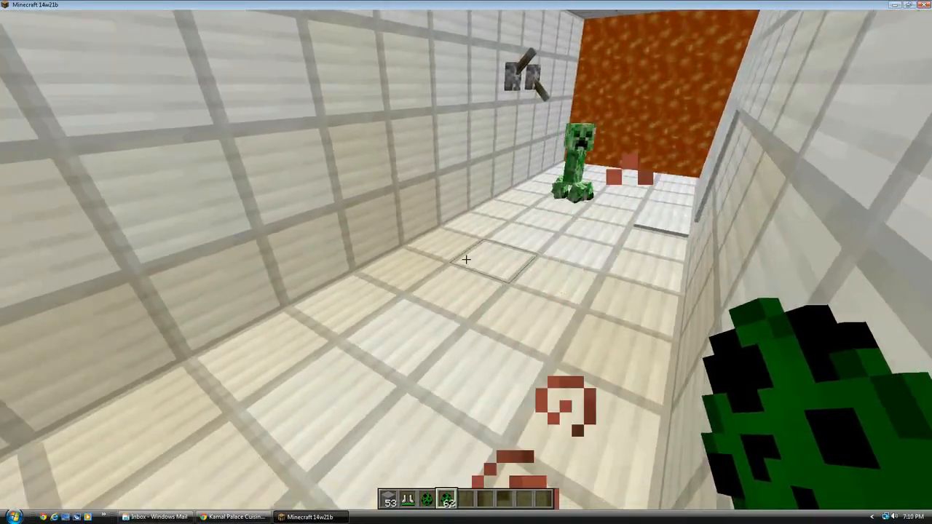
pyautogui.press('e')
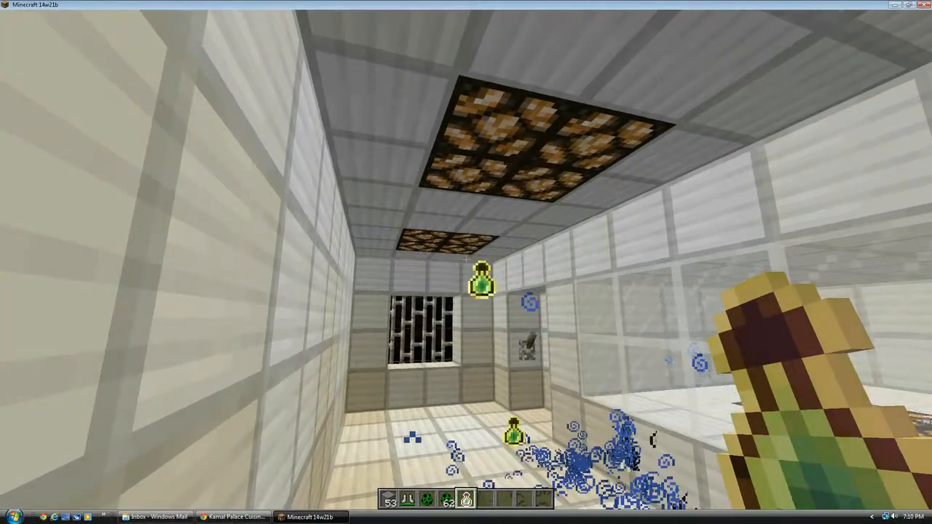
pyautogui.moveTo(466, 262)
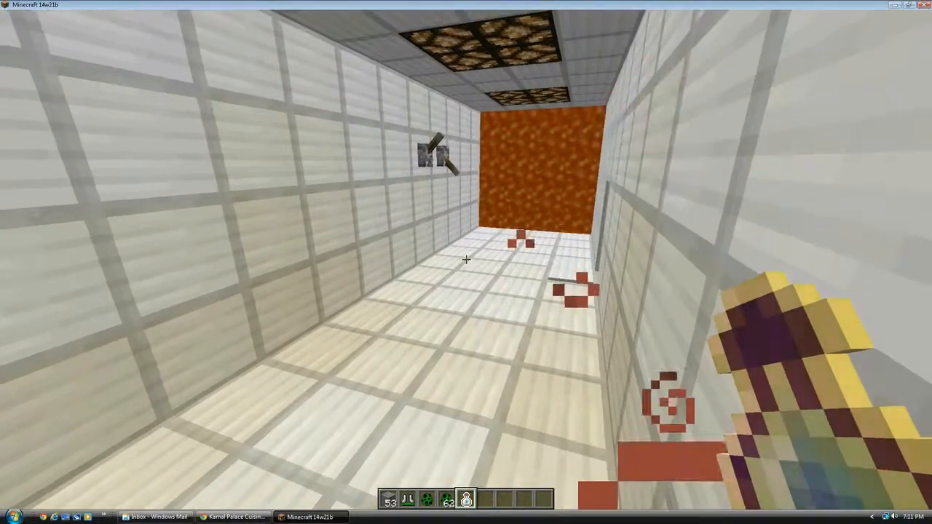
# Take a bow and arrows from the Combat tab of the creative inventory.
pyautogui.press('e')
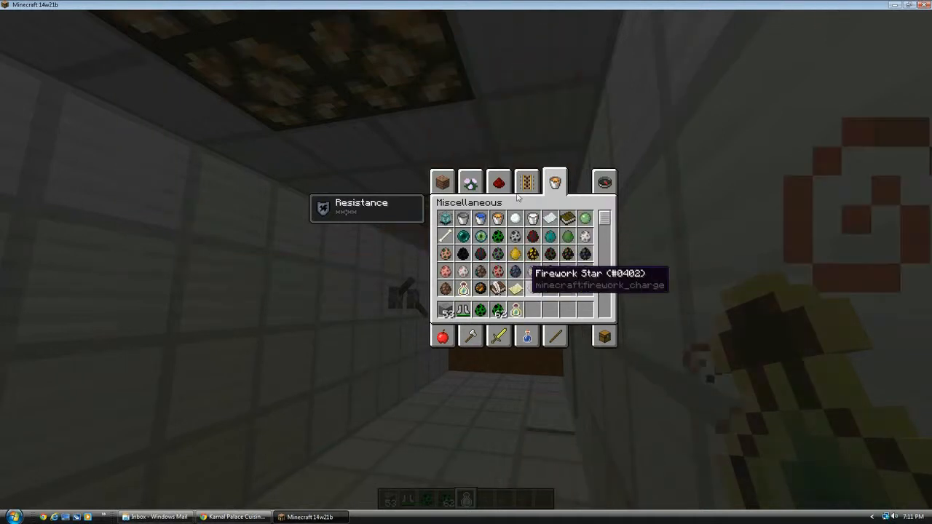
pyautogui.click(527, 180)
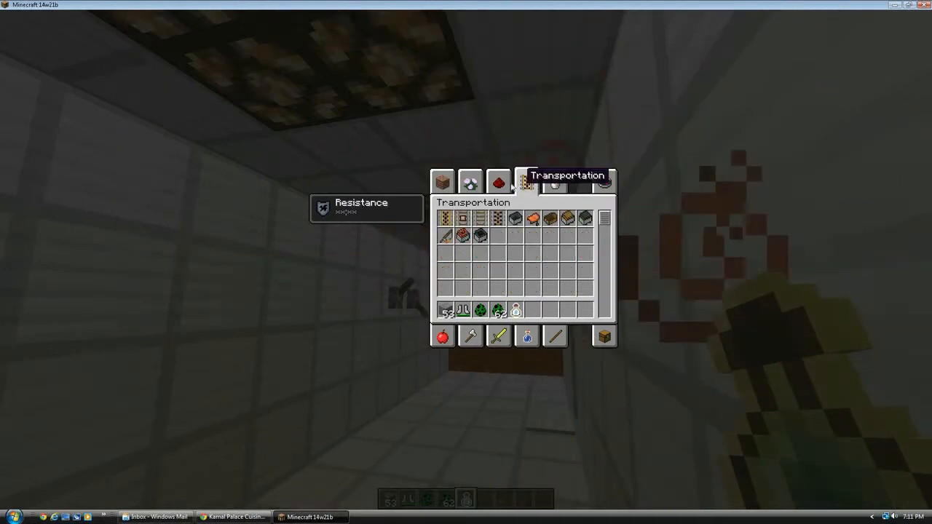
pyautogui.click(555, 181)
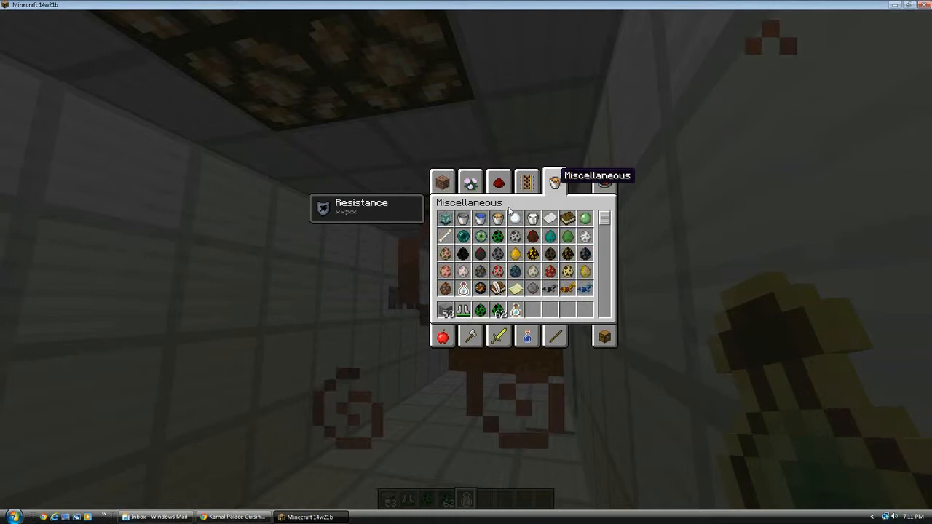
pyautogui.moveTo(480, 236)
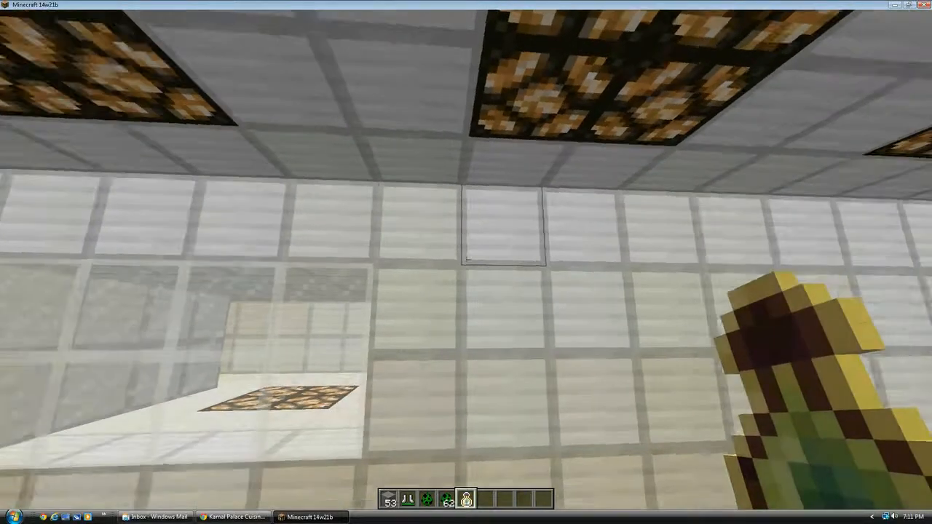
pyautogui.moveTo(466, 262)
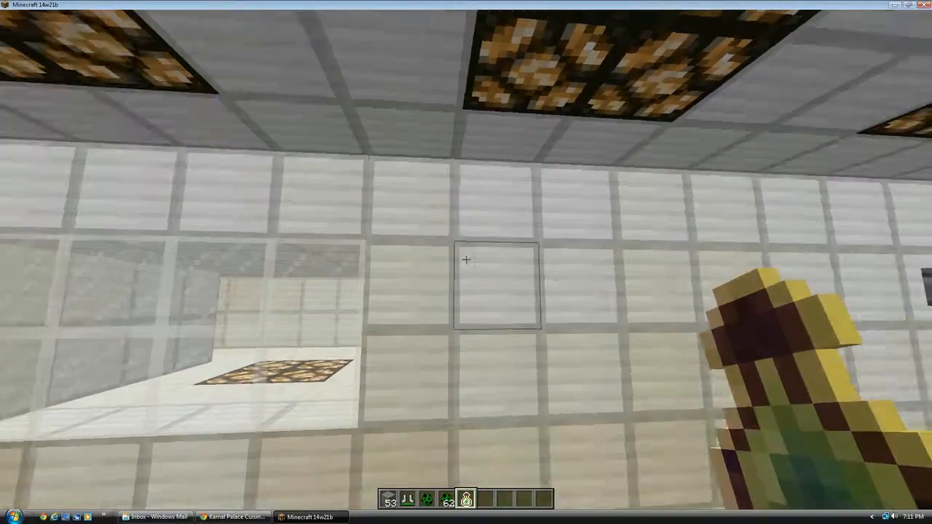
pyautogui.press('e')
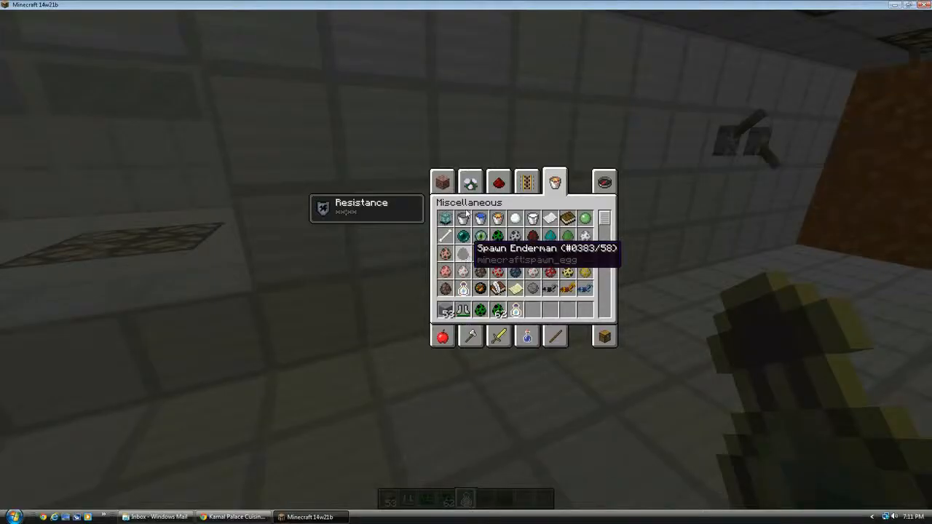
# Shoot arrows down the tunnel so the wind carries them back to stick near the ceiling lamps.
pyautogui.click(498, 180)
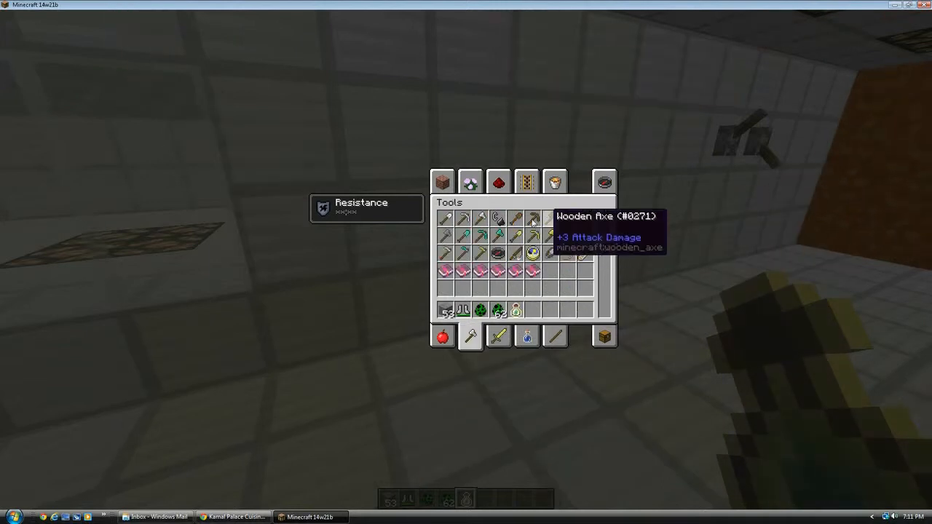
pyautogui.click(499, 335)
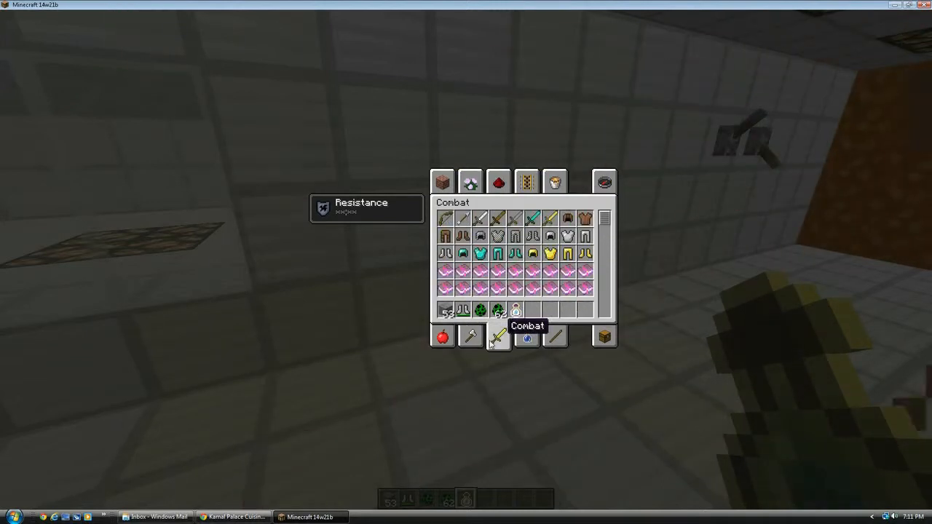
pyautogui.click(498, 182)
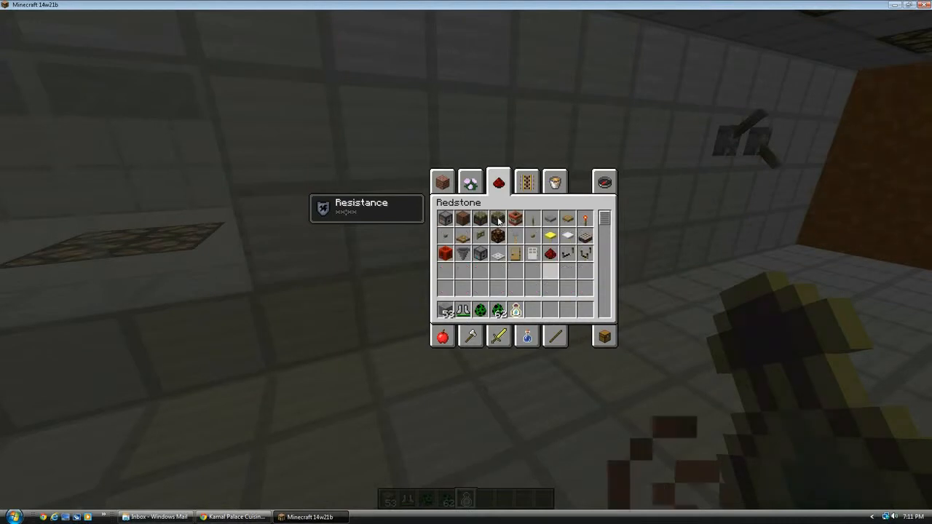
pyautogui.moveTo(498, 335)
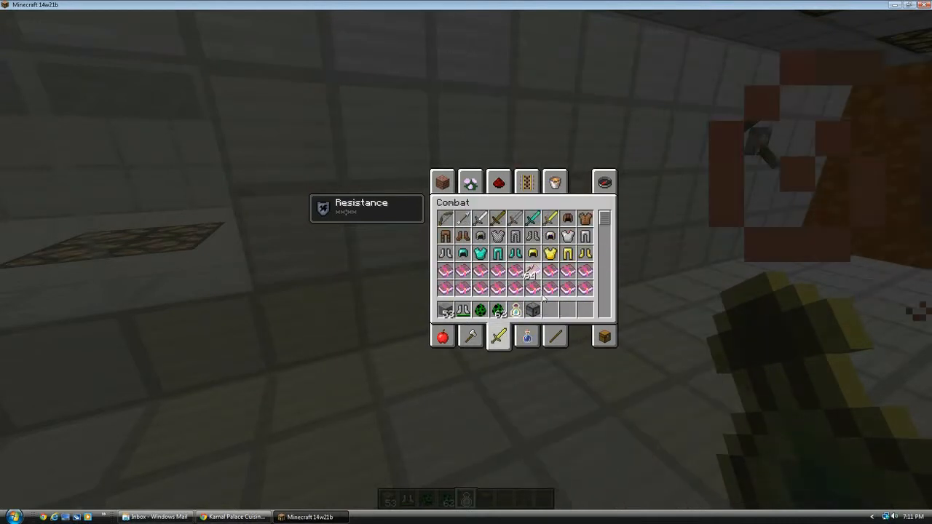
pyautogui.click(498, 182)
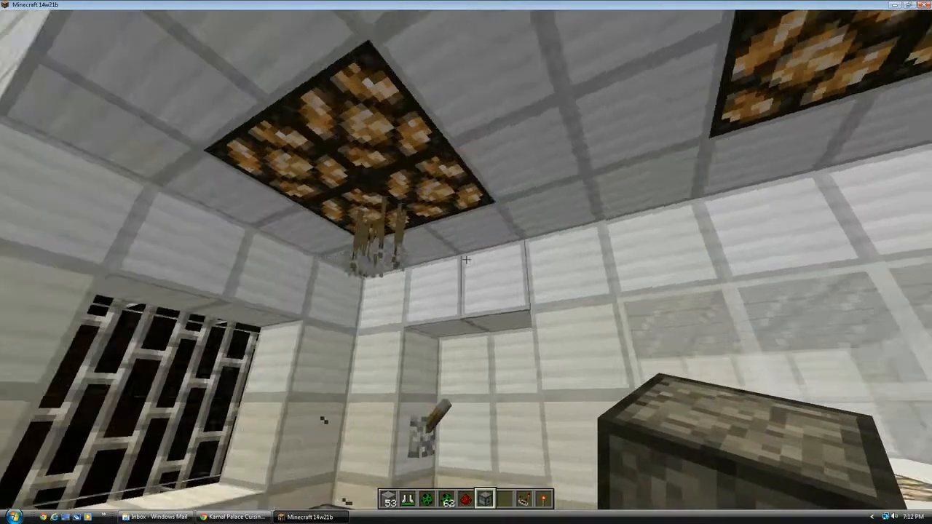
pyautogui.moveTo(466, 263)
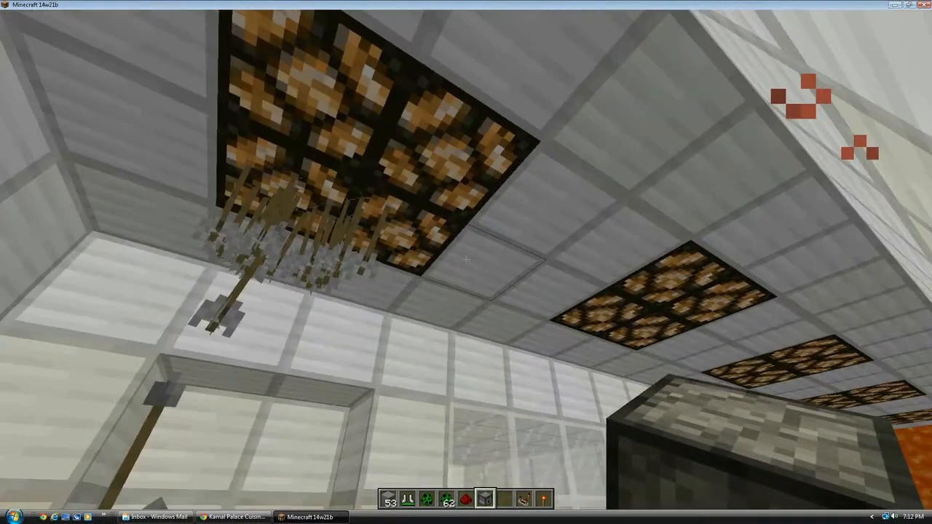
pyautogui.moveTo(466, 262)
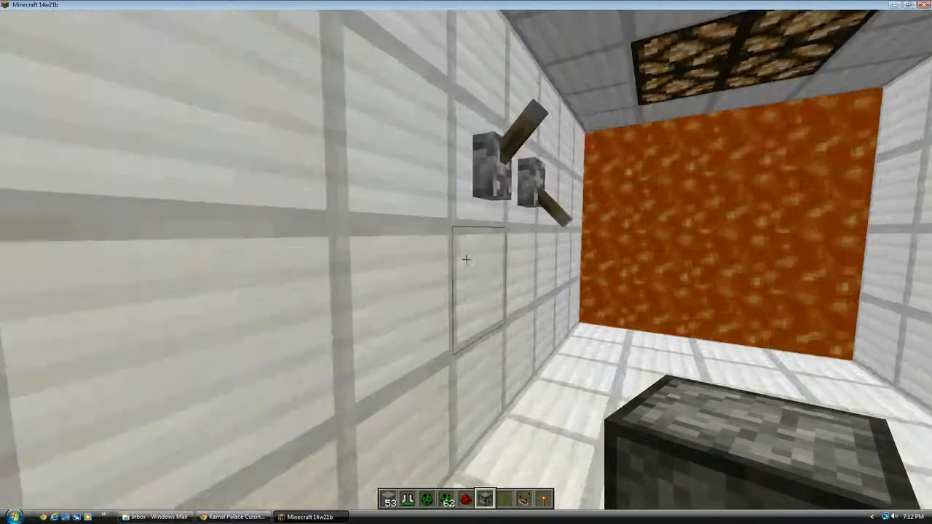
pyautogui.moveTo(466, 262)
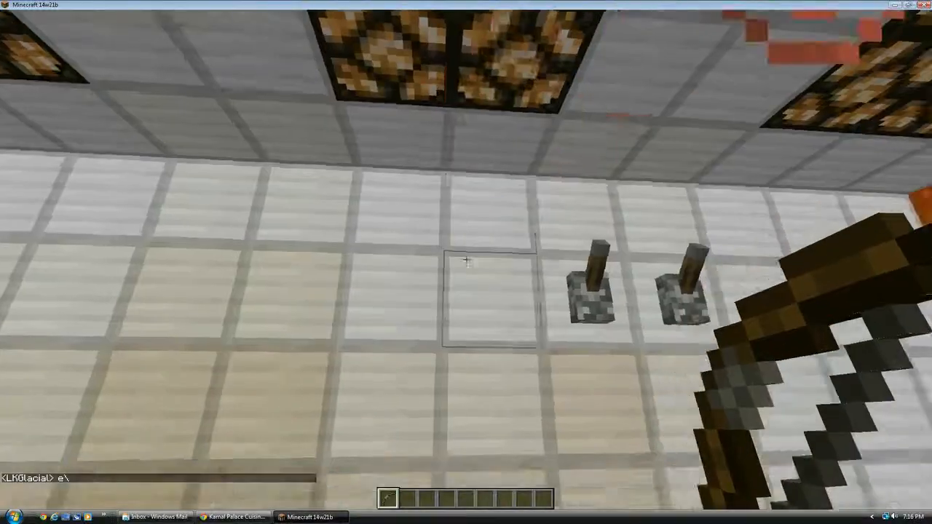
pyautogui.moveTo(466, 262)
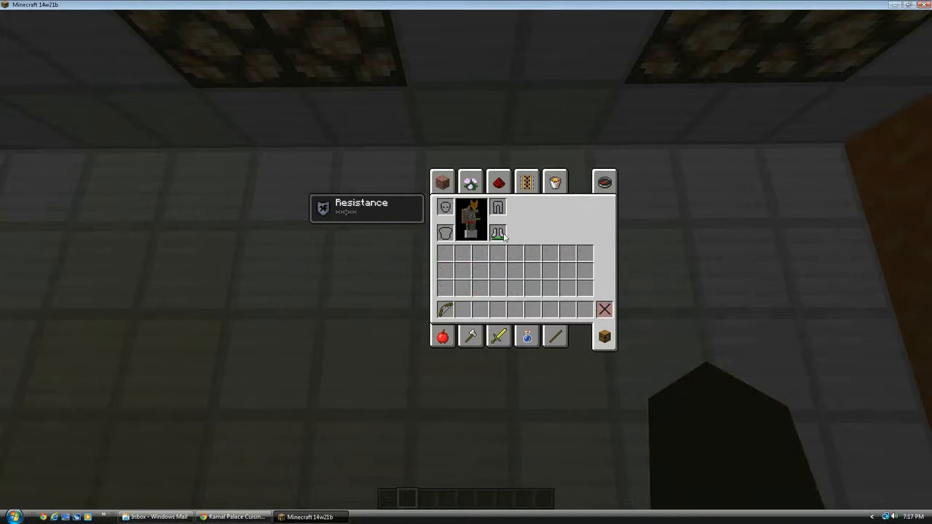
# Return to the tunnel and throw items and arrows to watch them blown back toward the lava wall.
pyautogui.press('Escape')
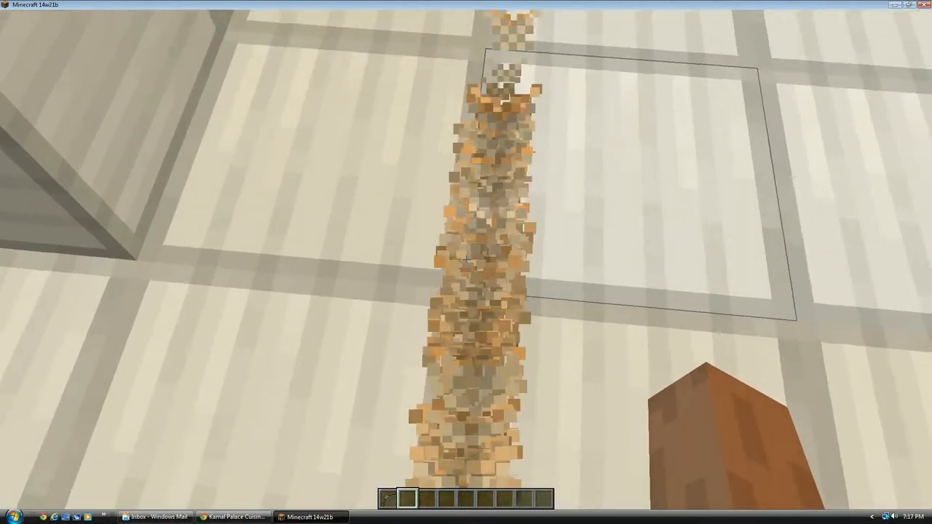
pyautogui.moveTo(466, 260)
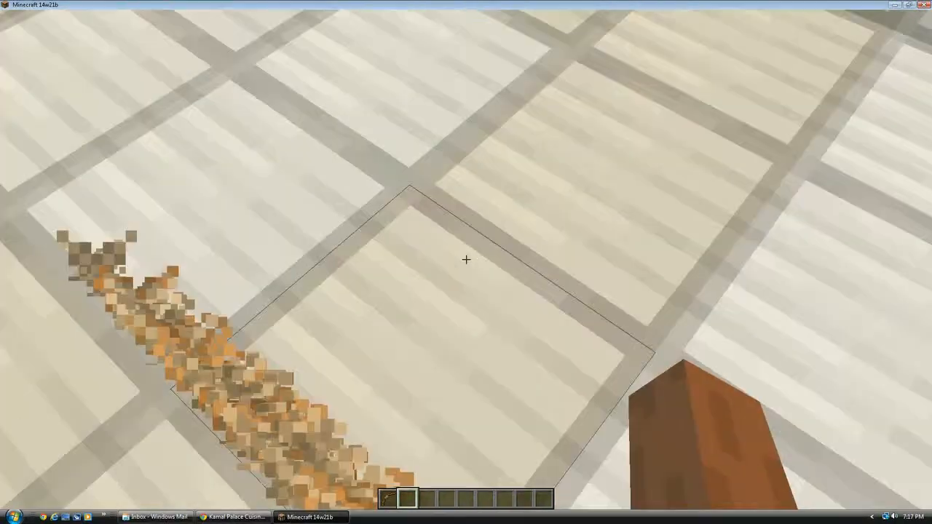
pyautogui.moveTo(466, 259)
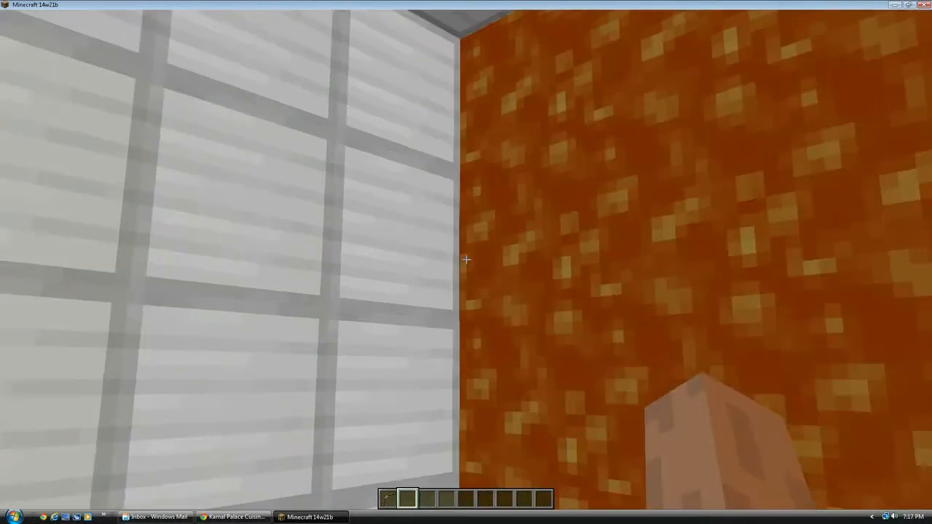
pyautogui.moveTo(466, 260)
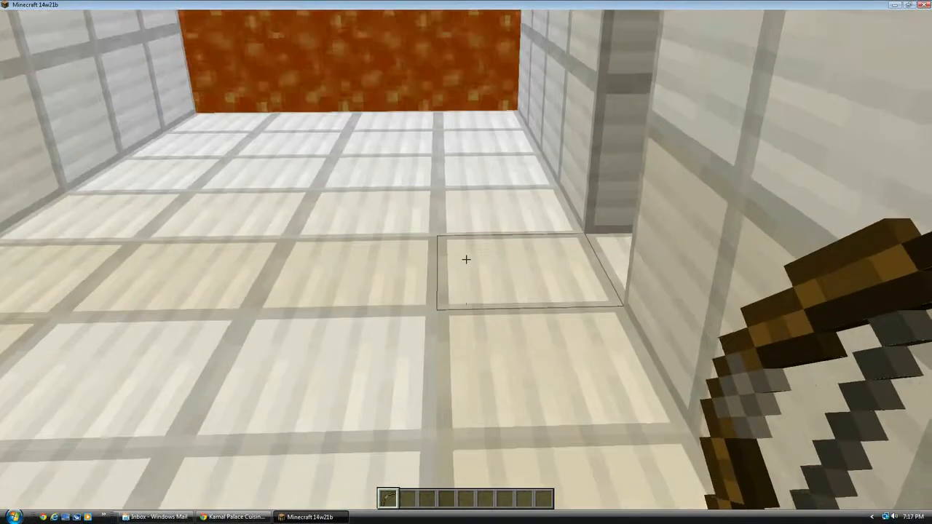
pyautogui.moveTo(466, 262)
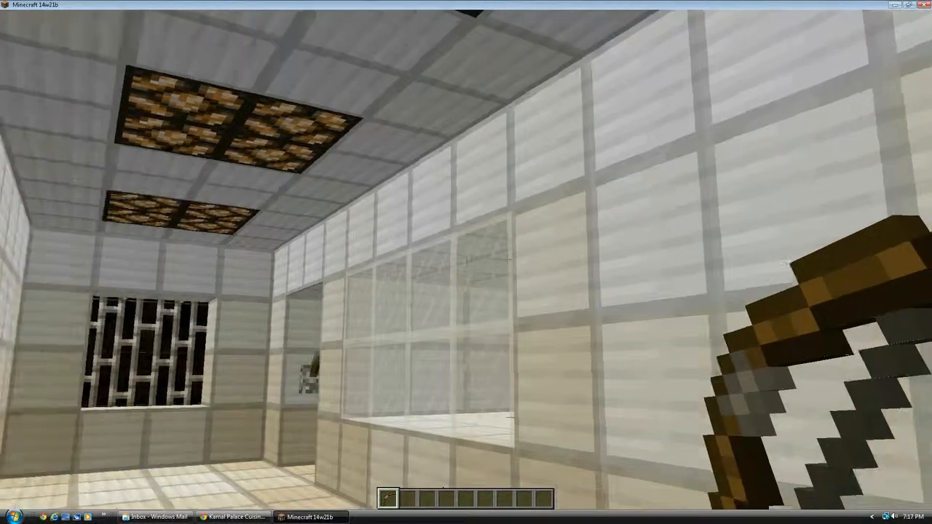
pyautogui.moveTo(466, 262)
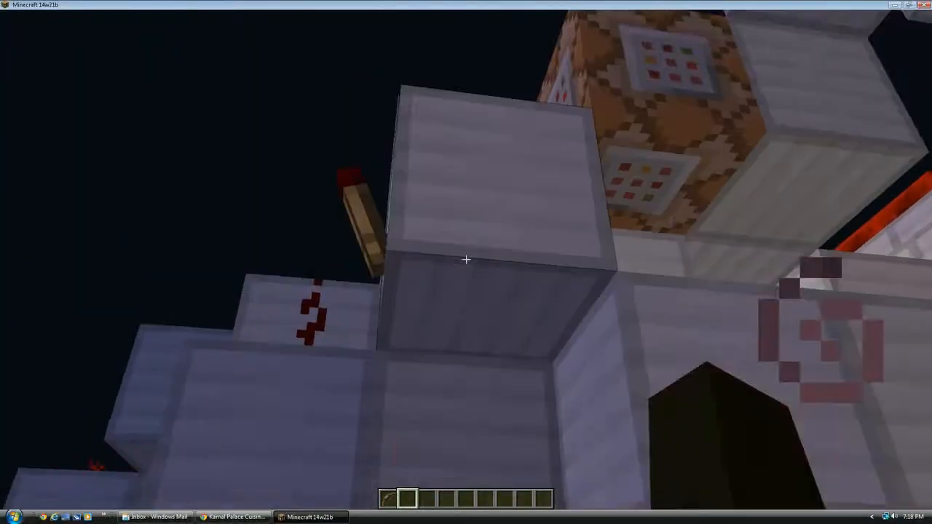
# Check the active Slowness and Resistance effects in the inventory beneath the tunnel.
pyautogui.press('e')
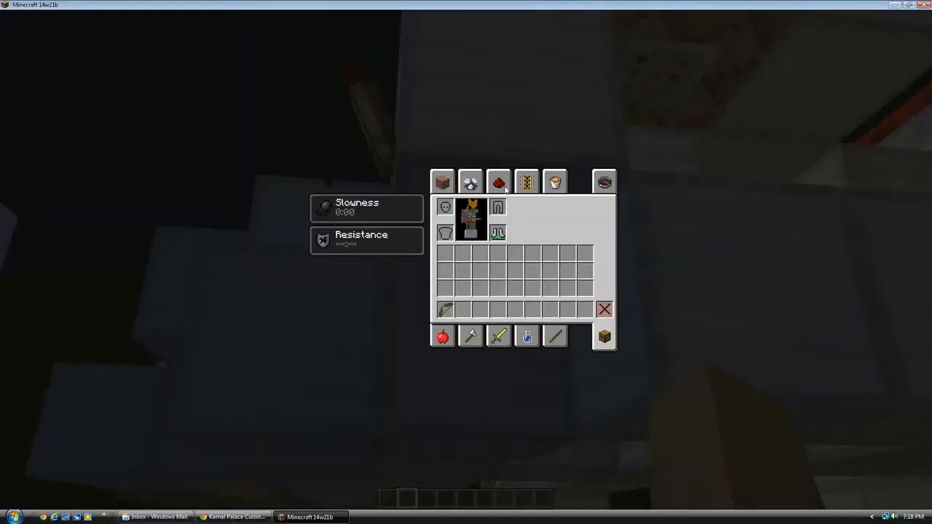
pyautogui.click(498, 181)
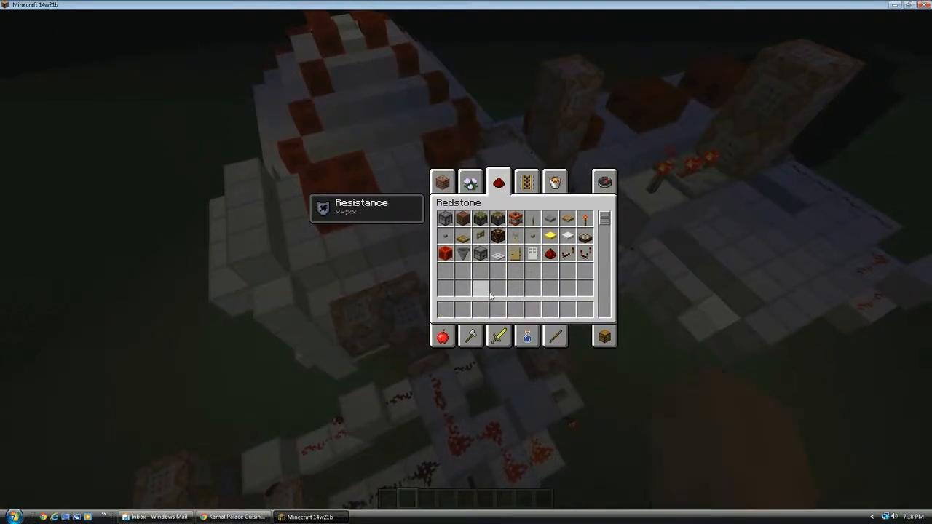
# Leave the inventory and fly up to look down on the command-block rows beside the iron wall.
pyautogui.press('Escape')
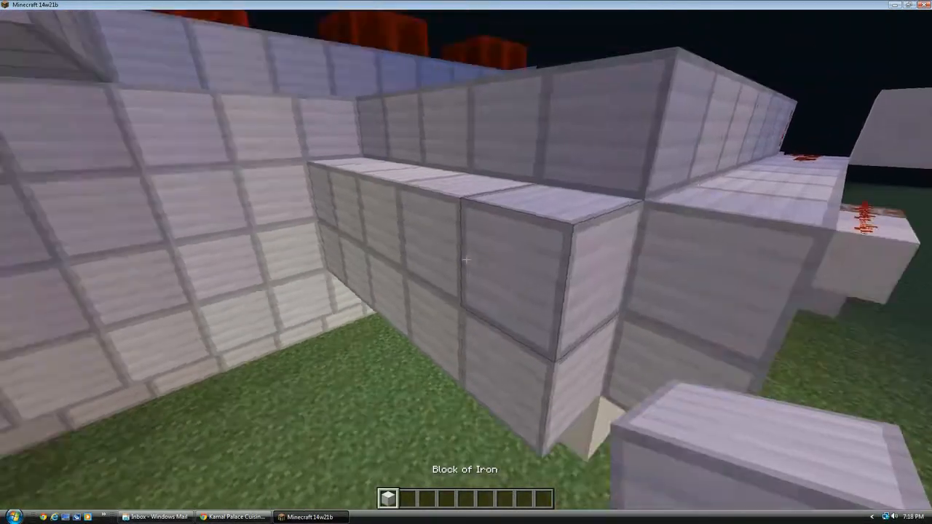
pyautogui.moveTo(466, 262)
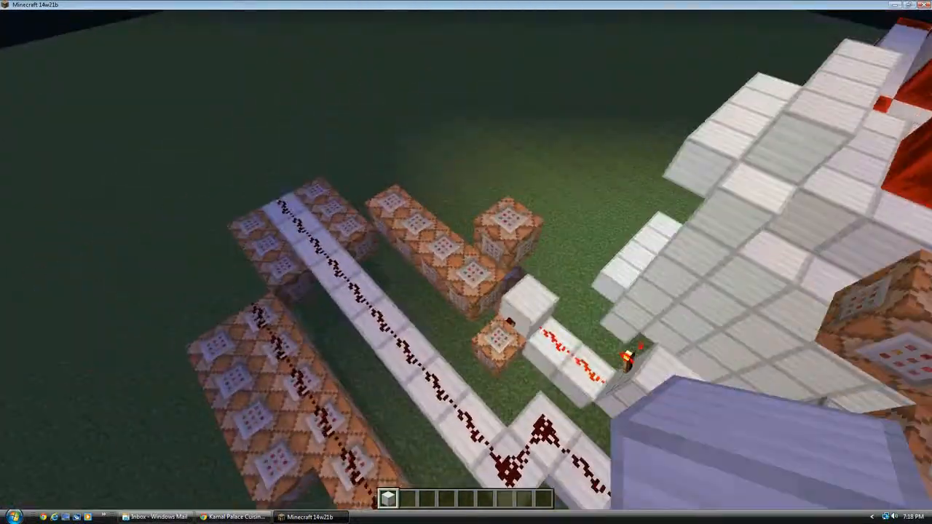
pyautogui.moveTo(466, 262)
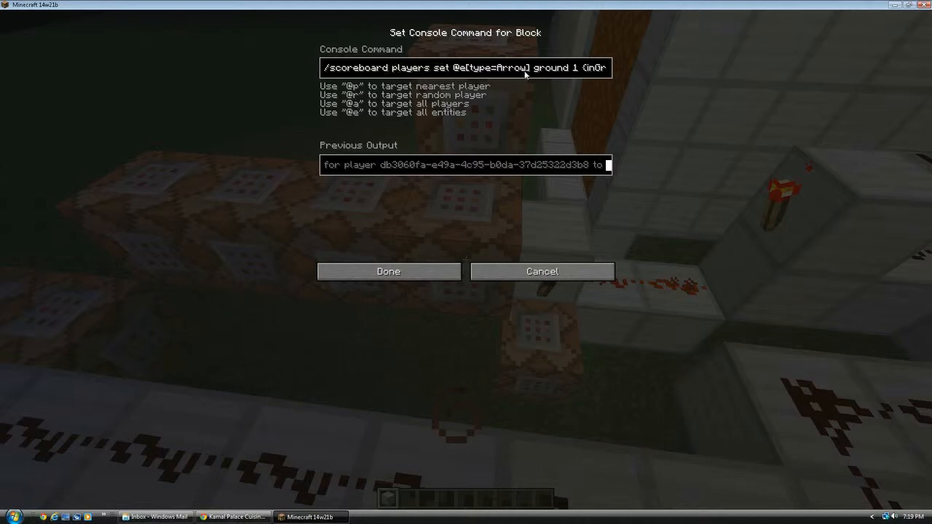
pyautogui.moveTo(542, 271)
pyautogui.write('ound:1b}')
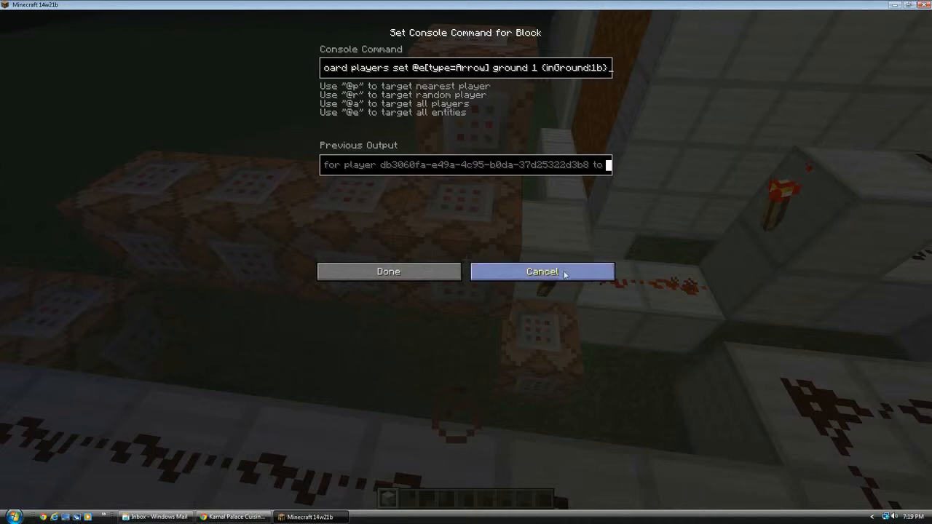
pyautogui.click(542, 272)
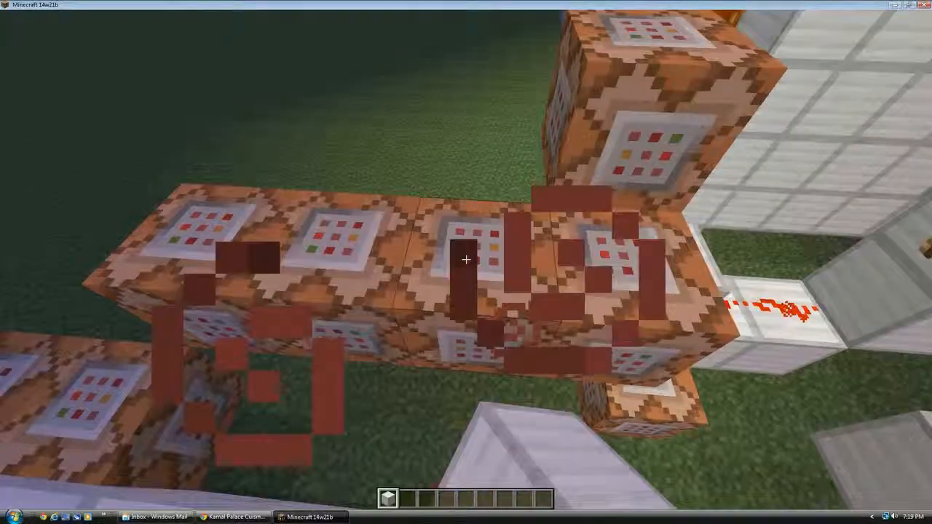
pyautogui.rightClick(466, 260)
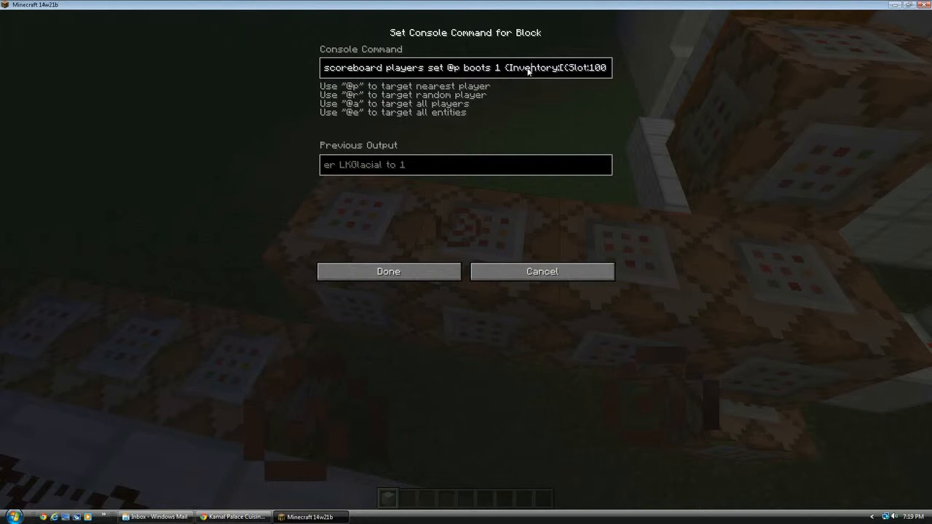
pyautogui.write('b,tag:{displa')
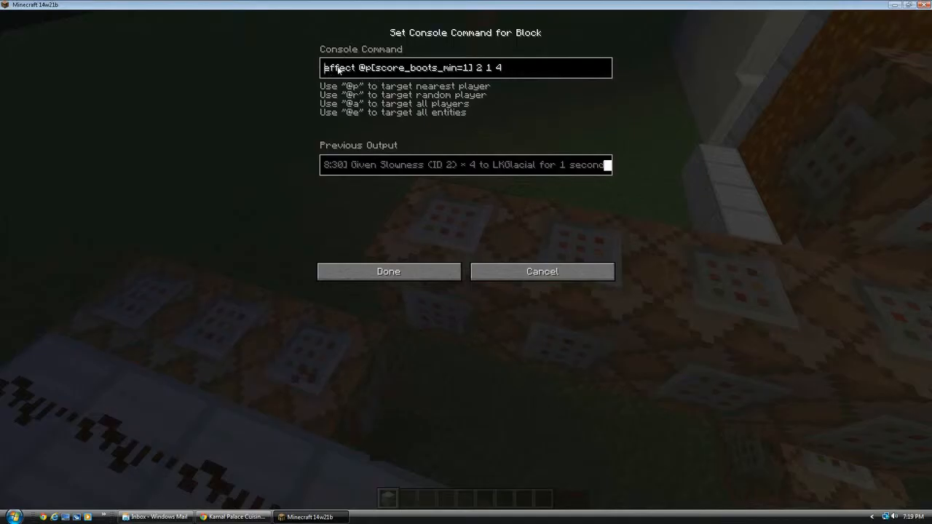
pyautogui.click(388, 271)
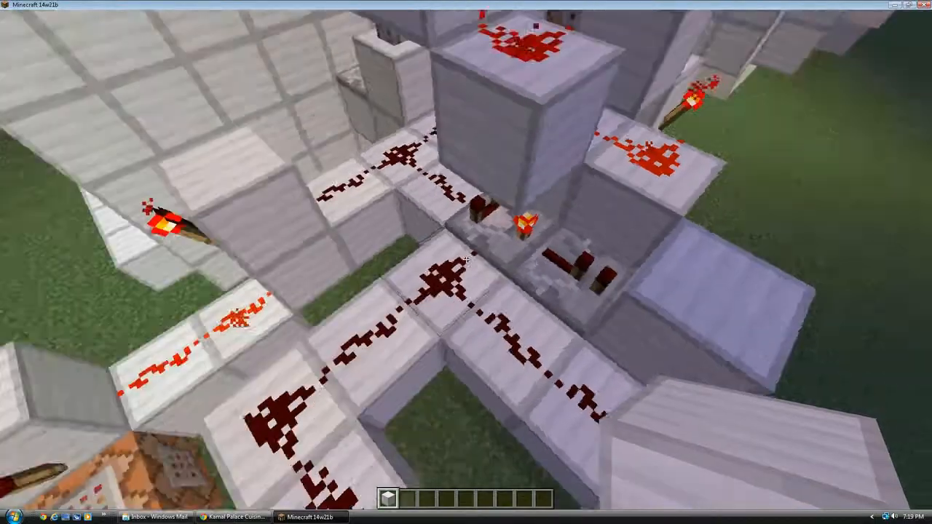
pyautogui.moveTo(466, 262)
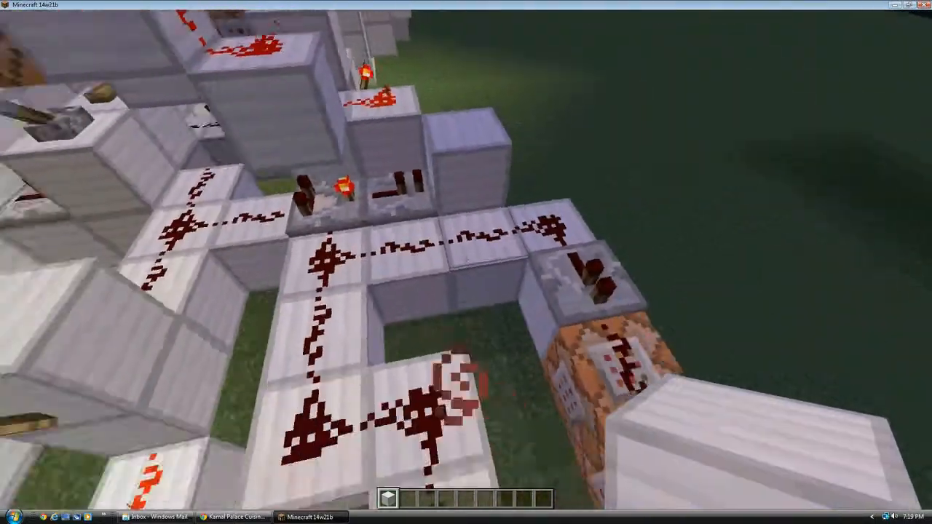
pyautogui.moveTo(466, 262)
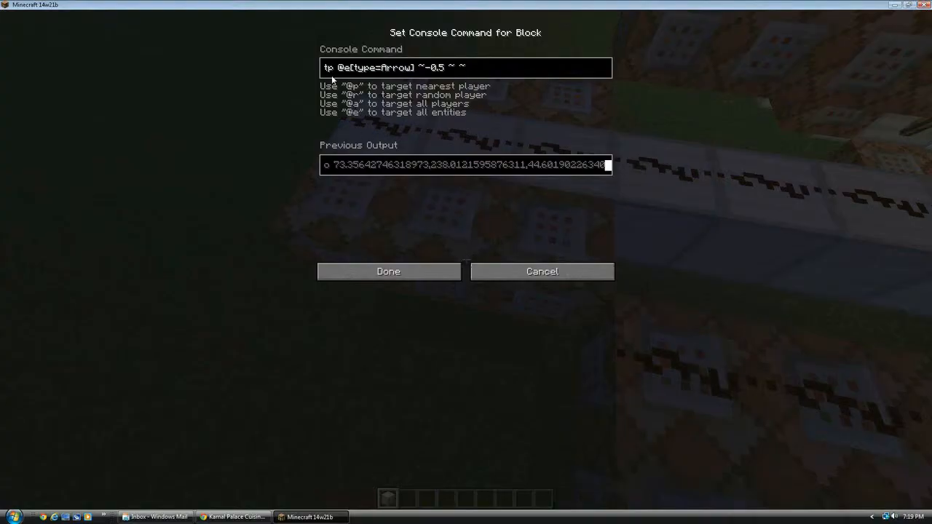
pyautogui.click(388, 271)
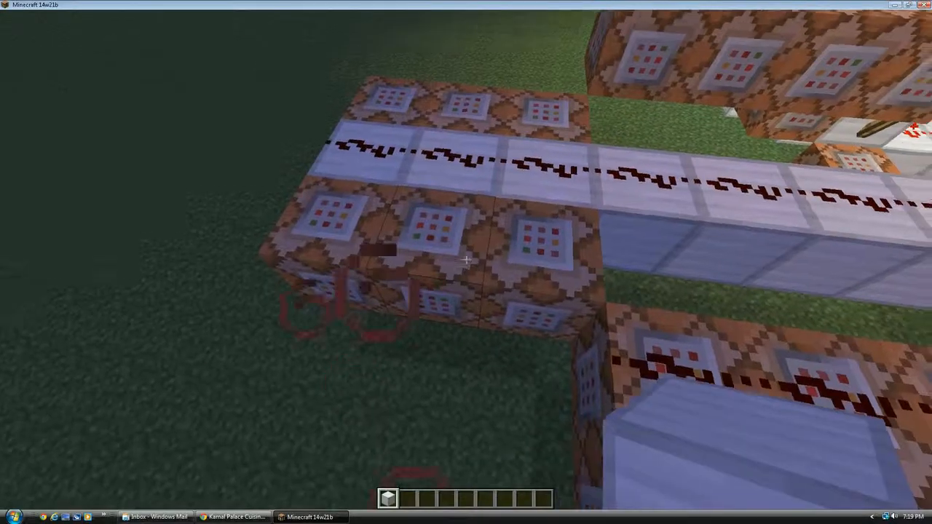
pyautogui.moveTo(466, 262)
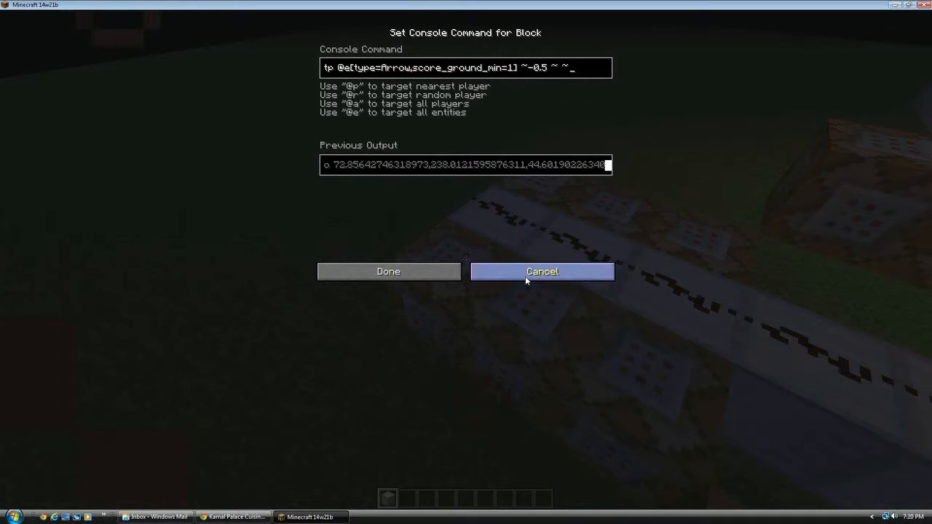
pyautogui.click(542, 271)
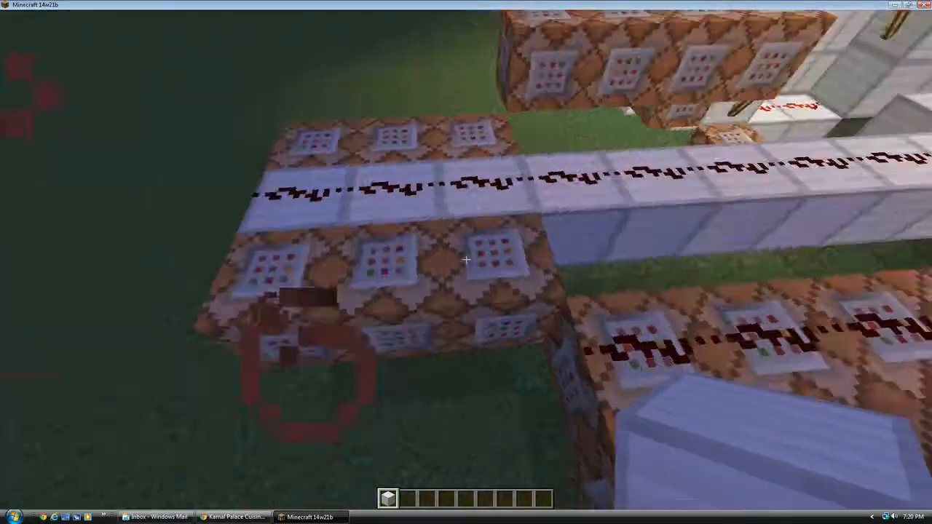
pyautogui.moveTo(466, 262)
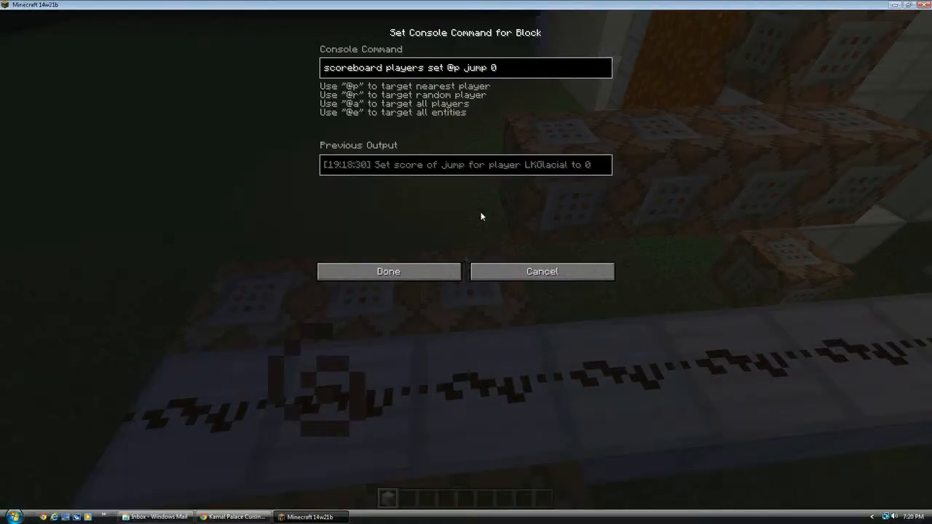
# Read the jump and sprint score-reset commands and the item teleport command, leaving each unchanged.
pyautogui.click(387, 271)
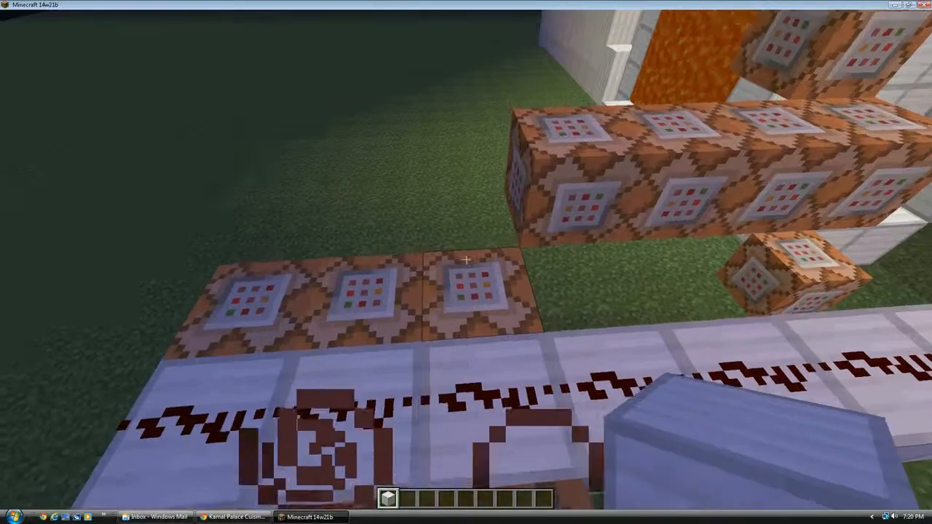
pyautogui.moveTo(466, 259)
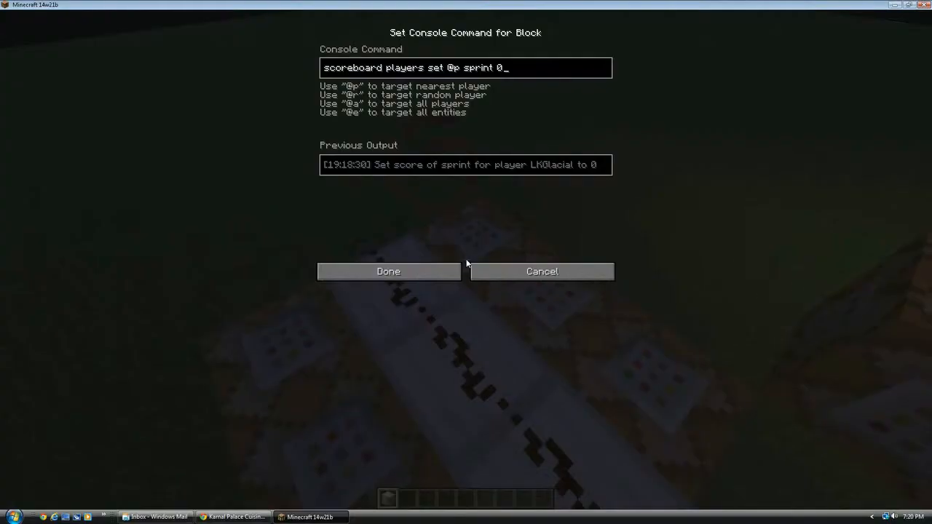
pyautogui.click(388, 271)
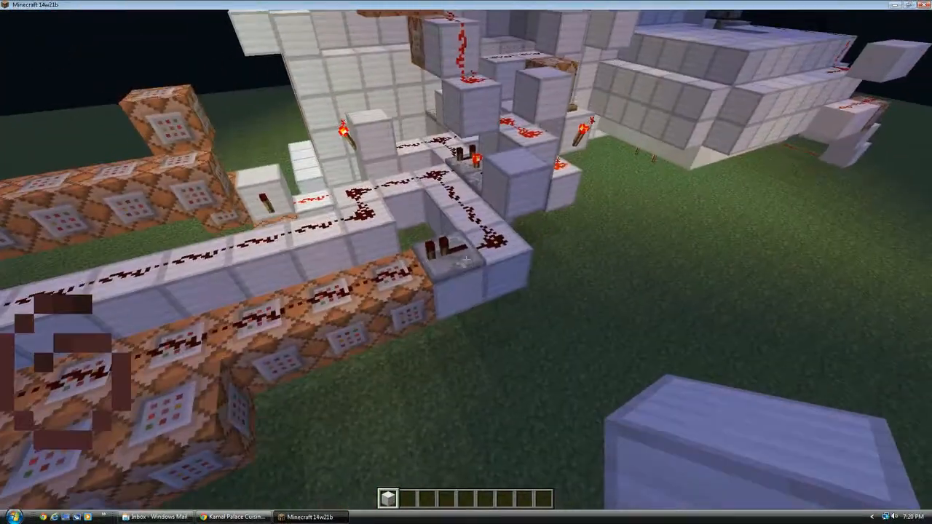
pyautogui.moveTo(466, 263)
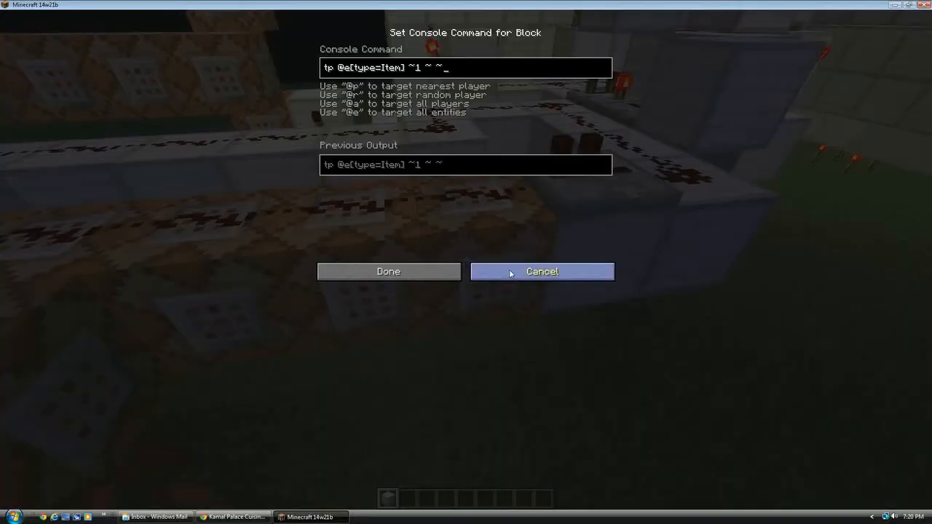
pyautogui.click(541, 270)
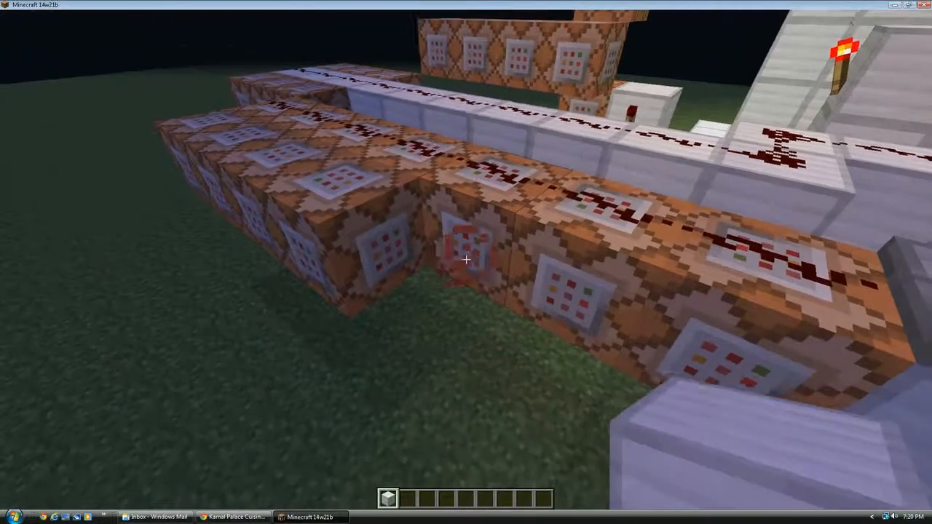
pyautogui.moveTo(466, 262)
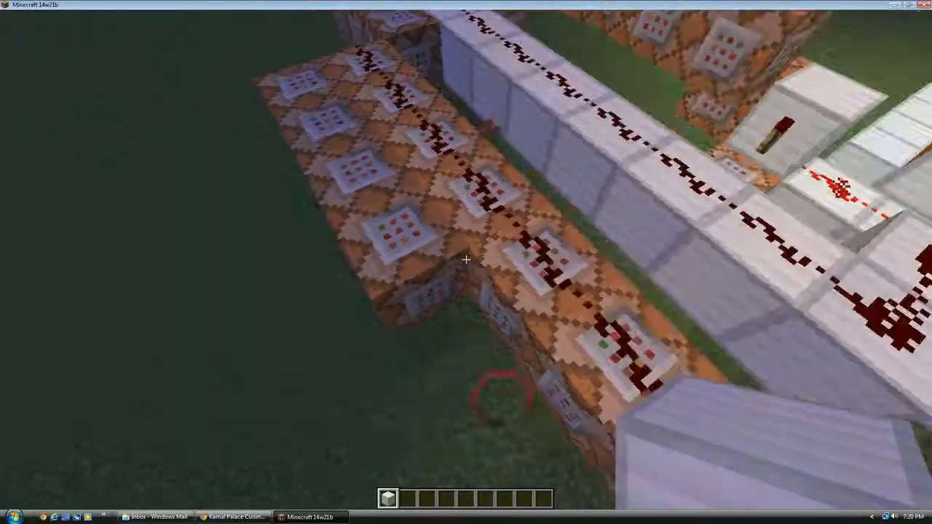
pyautogui.moveTo(466, 260)
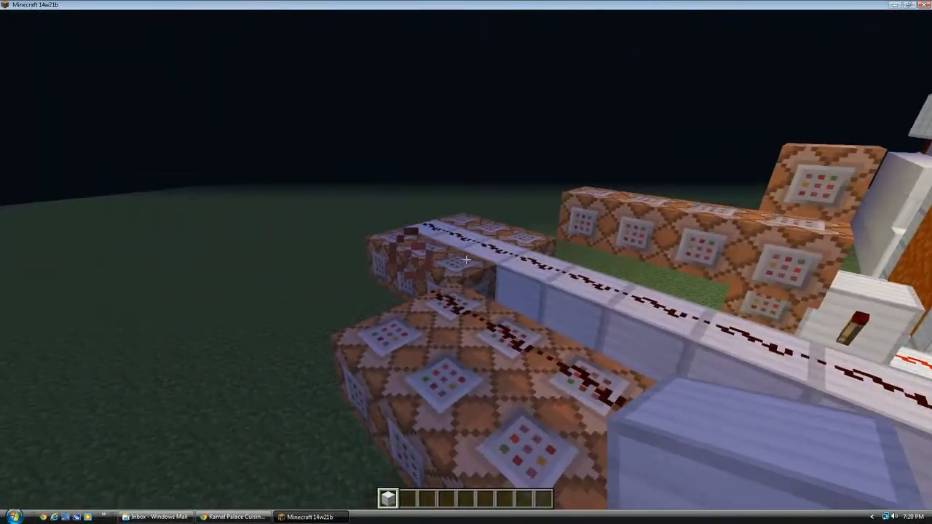
pyautogui.moveTo(466, 262)
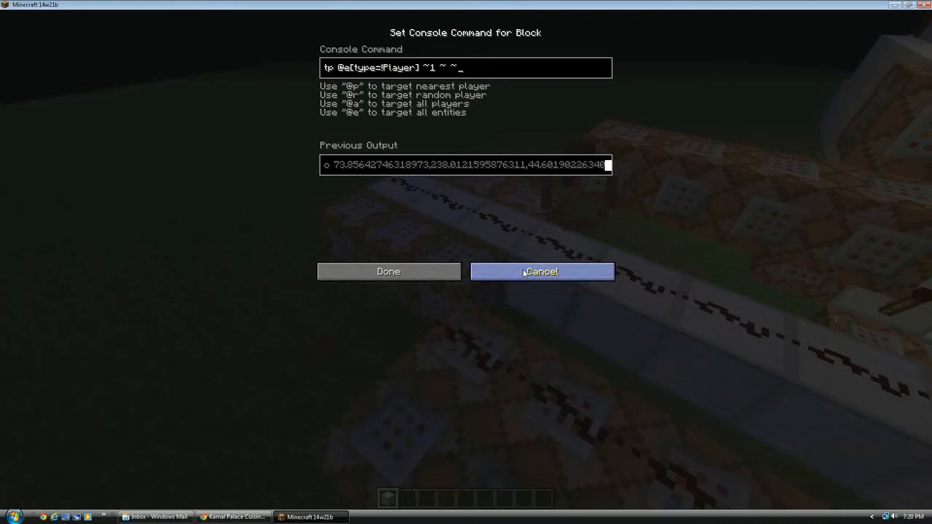
# Read the player tp commands keyed on jump, boots, shift and sprint scores, cancelling each.
pyautogui.click(542, 271)
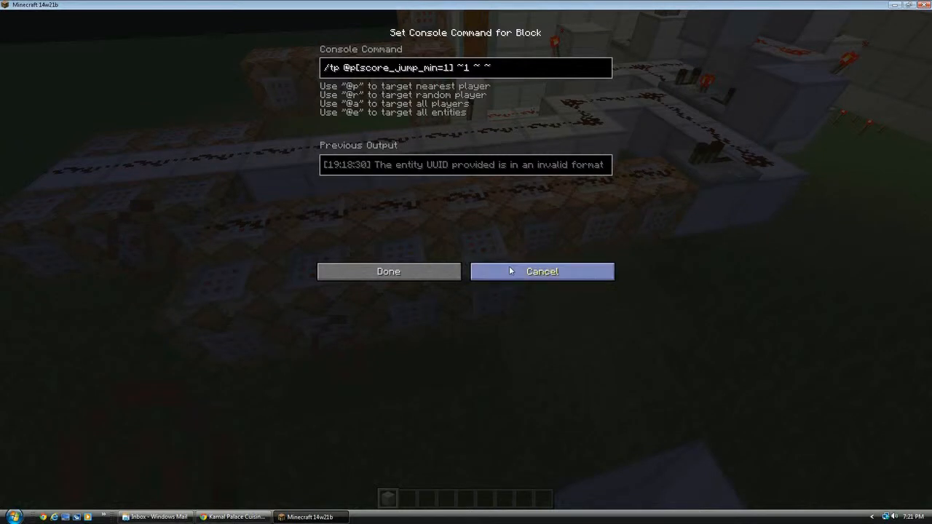
pyautogui.click(541, 271)
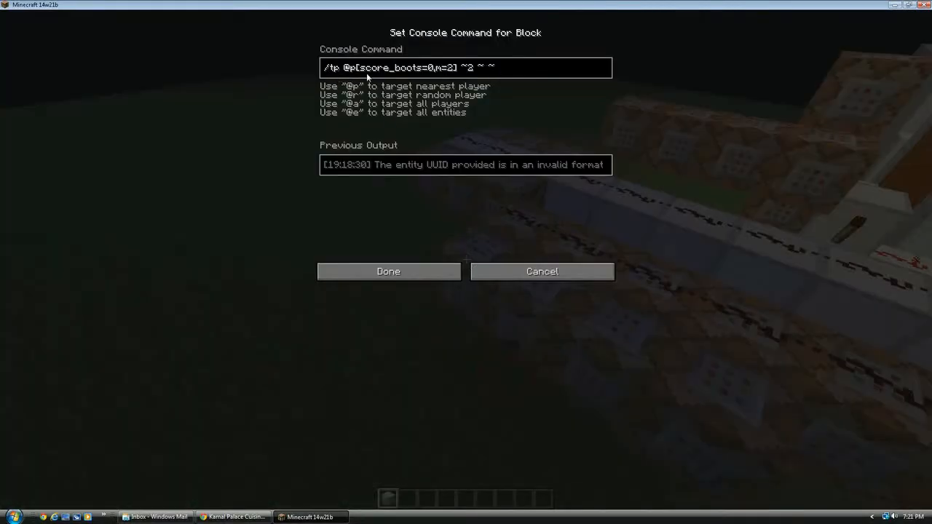
pyautogui.moveTo(444, 76)
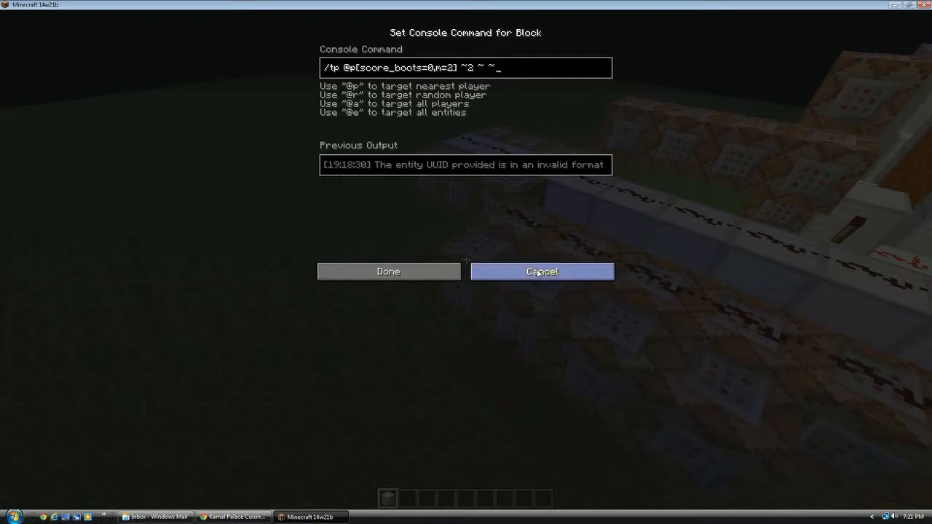
pyautogui.click(542, 271)
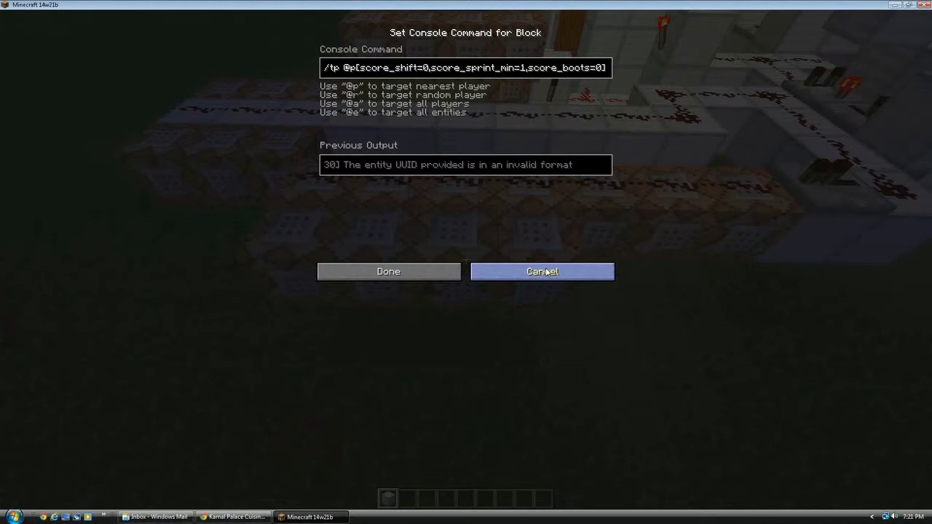
pyautogui.click(541, 272)
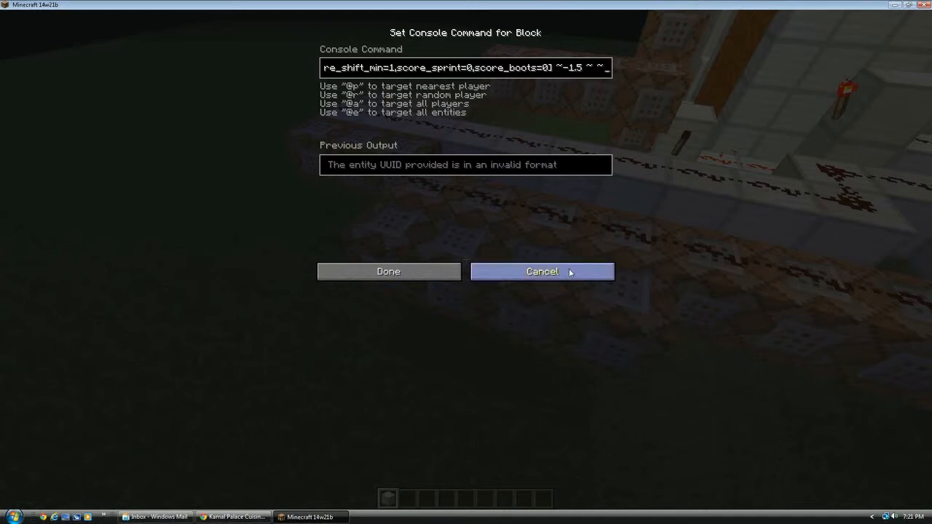
pyautogui.click(541, 271)
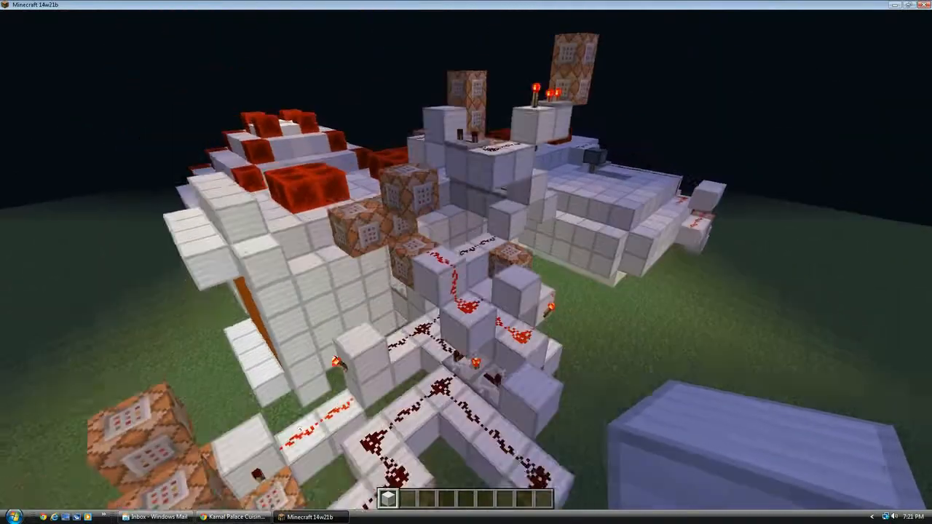
pyautogui.moveTo(466, 262)
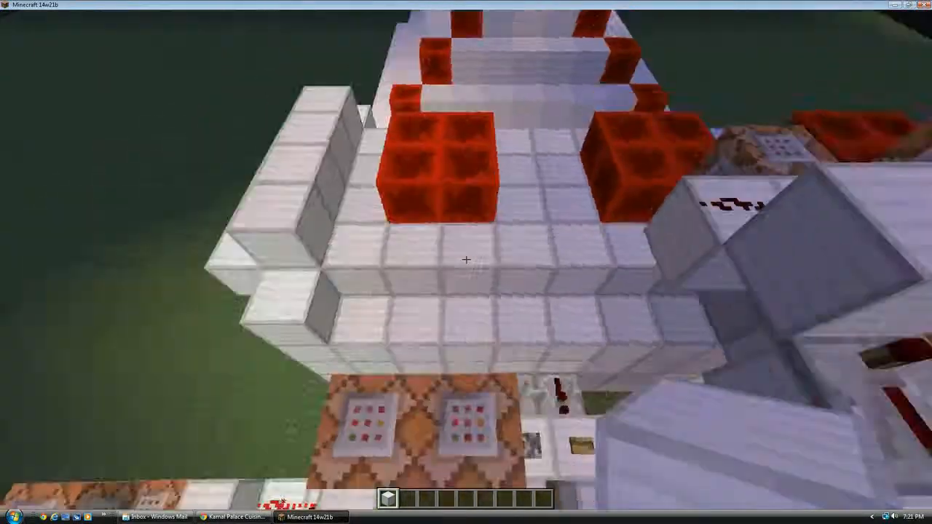
pyautogui.moveTo(466, 262)
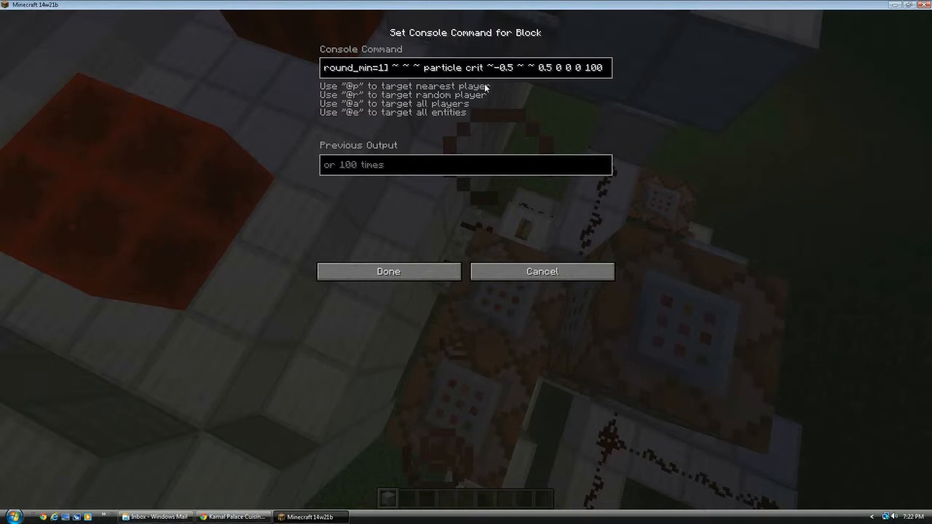
pyautogui.moveTo(606, 224)
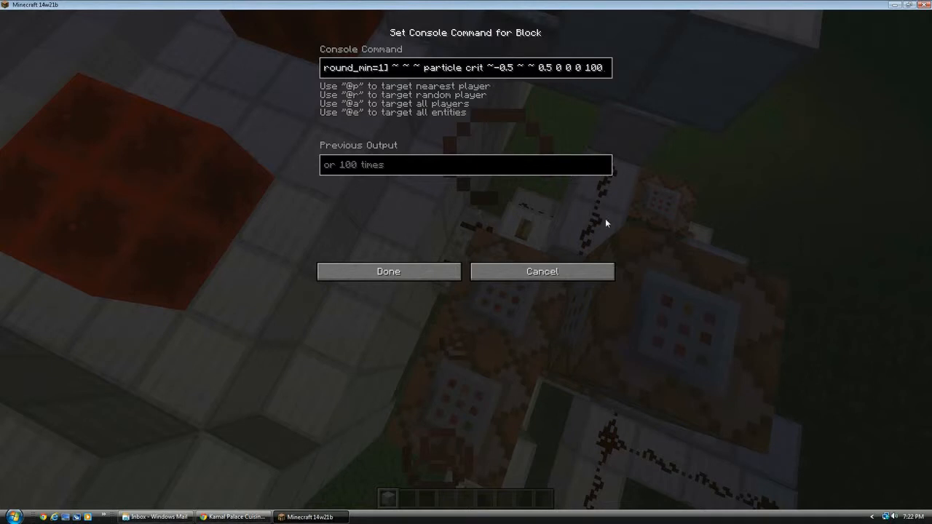
pyautogui.click(388, 270)
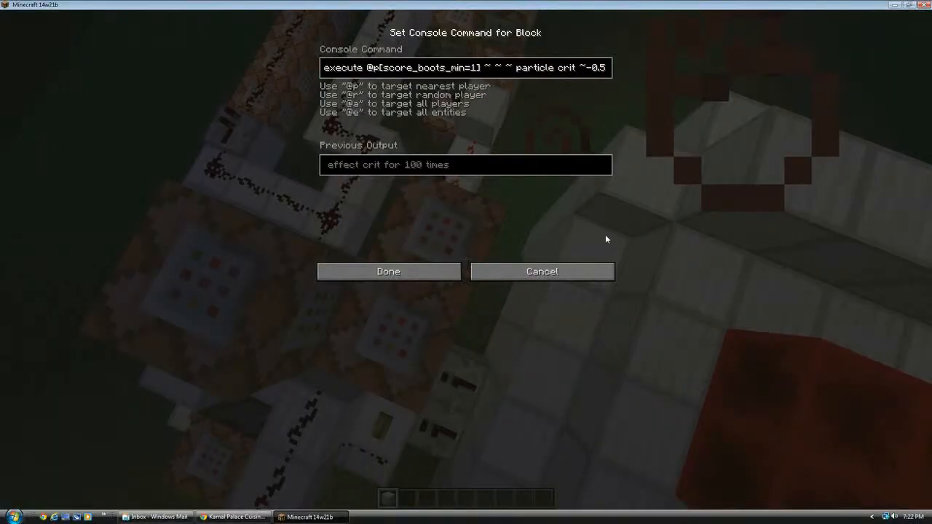
pyautogui.click(388, 271)
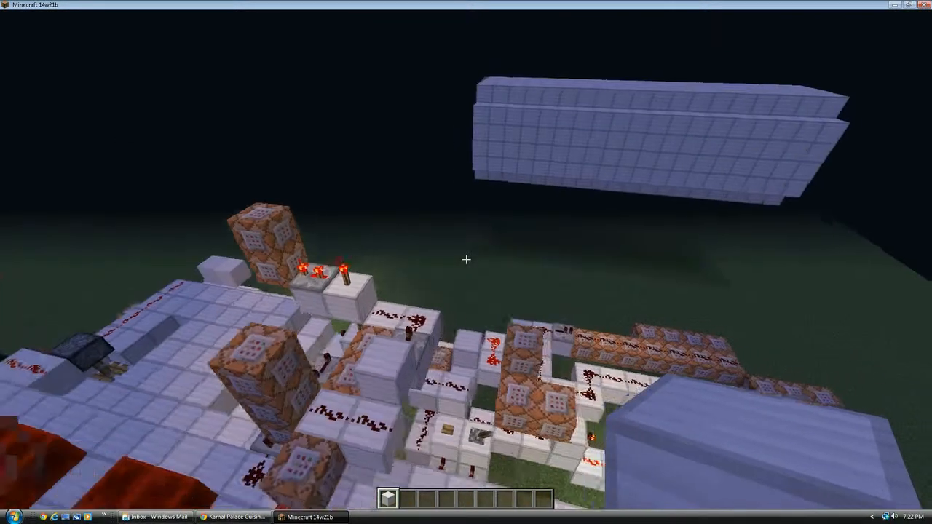
pyautogui.moveTo(466, 262)
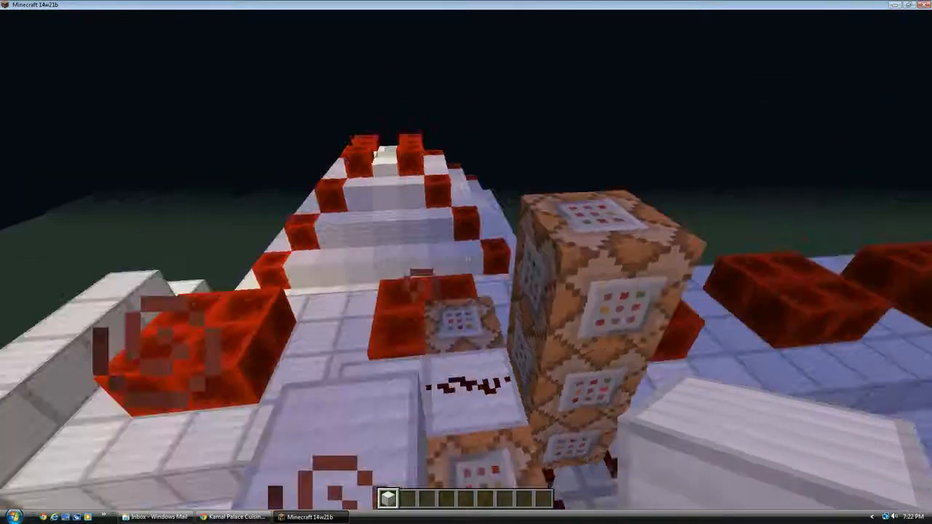
pyautogui.moveTo(466, 262)
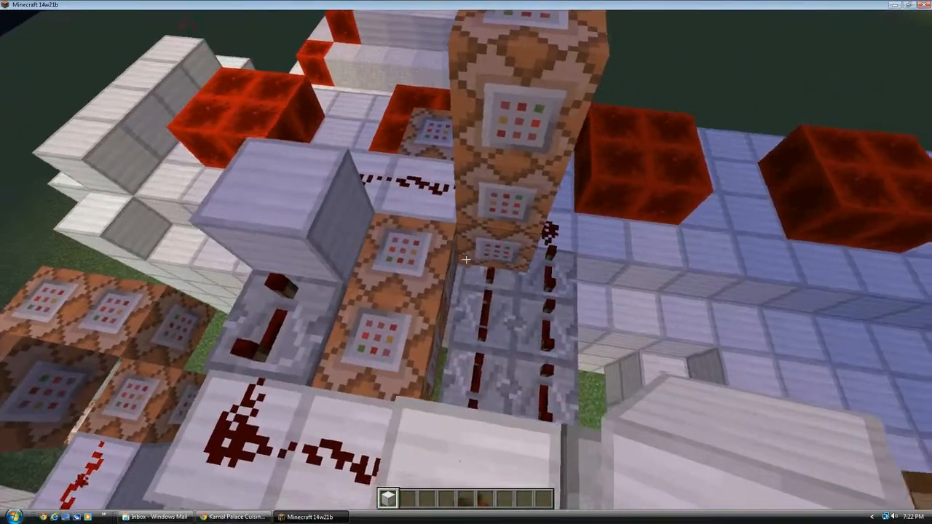
pyautogui.rightClick(466, 259)
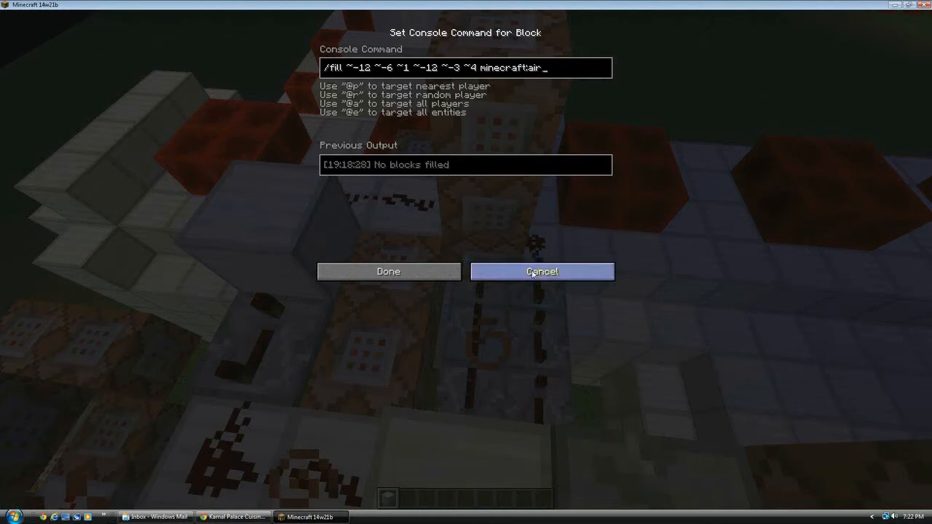
pyautogui.click(542, 271)
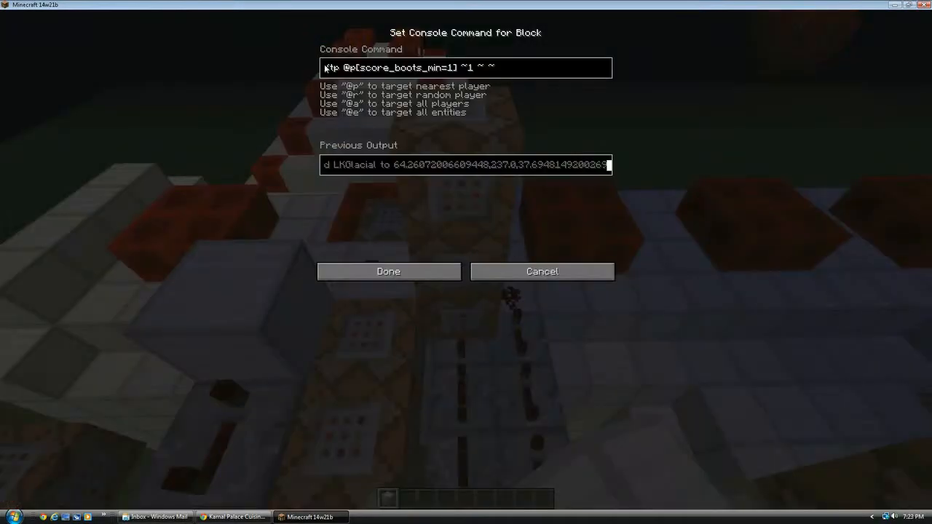
pyautogui.click(388, 271)
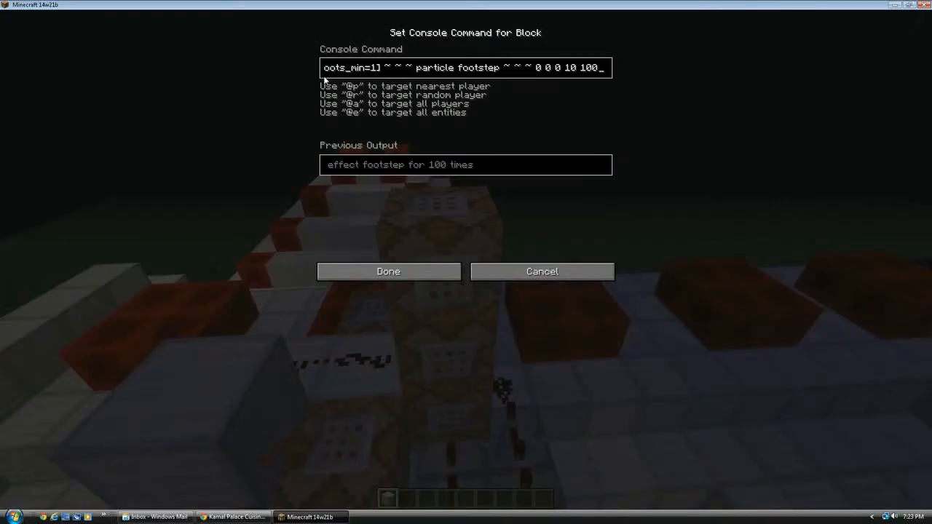
pyautogui.click(388, 271)
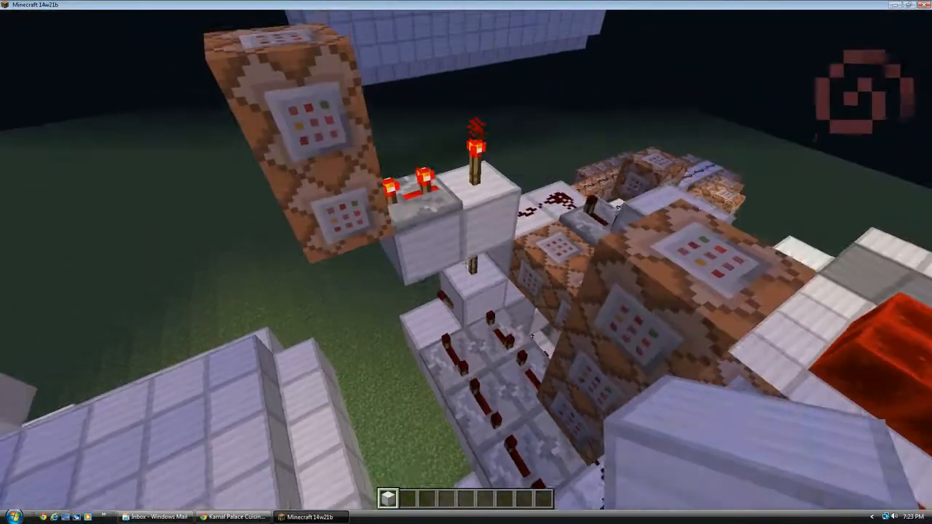
pyautogui.moveTo(466, 262)
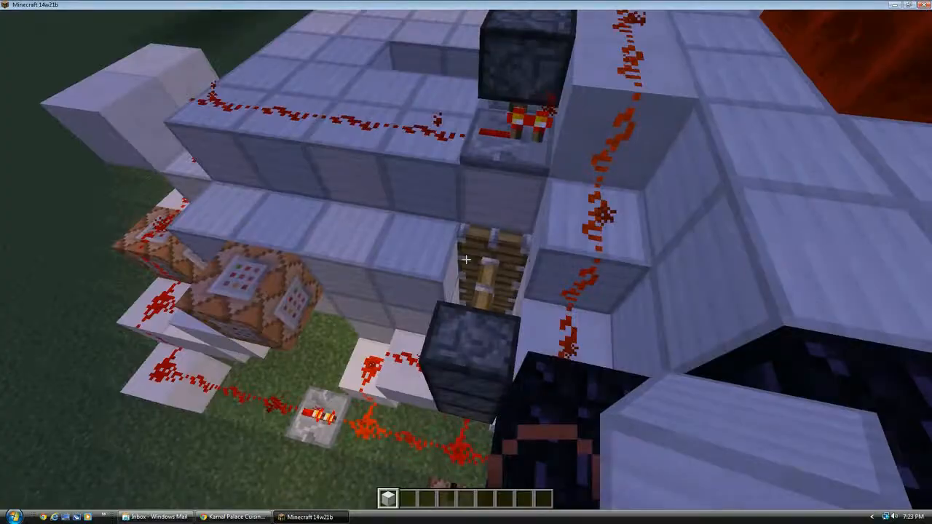
pyautogui.moveTo(466, 262)
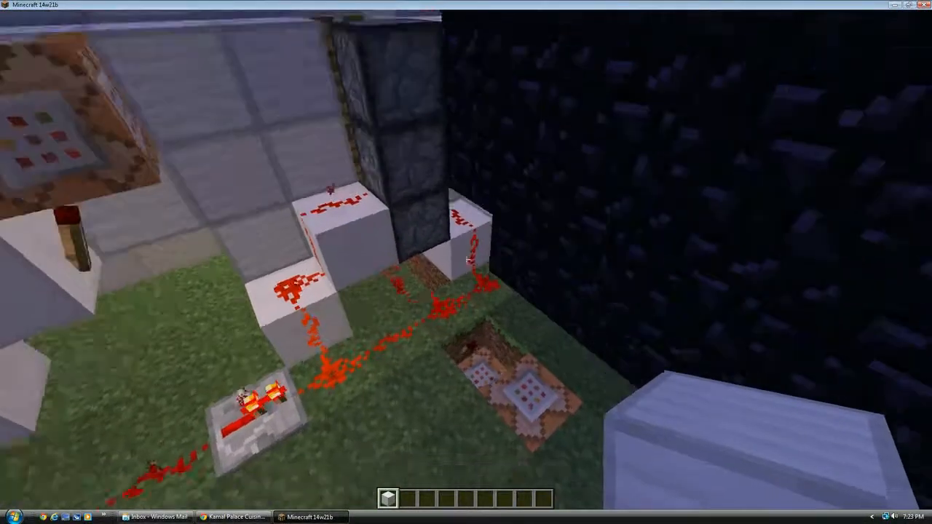
pyautogui.moveTo(466, 262)
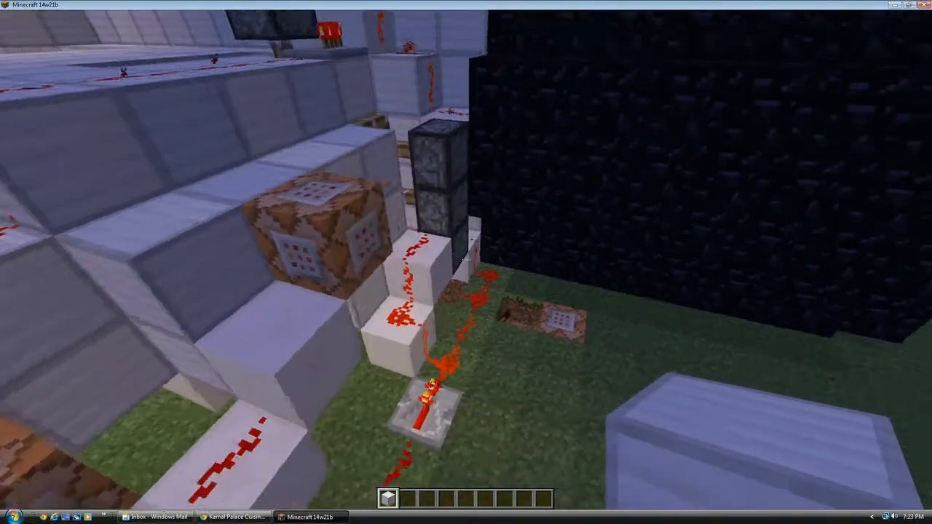
pyautogui.moveTo(466, 262)
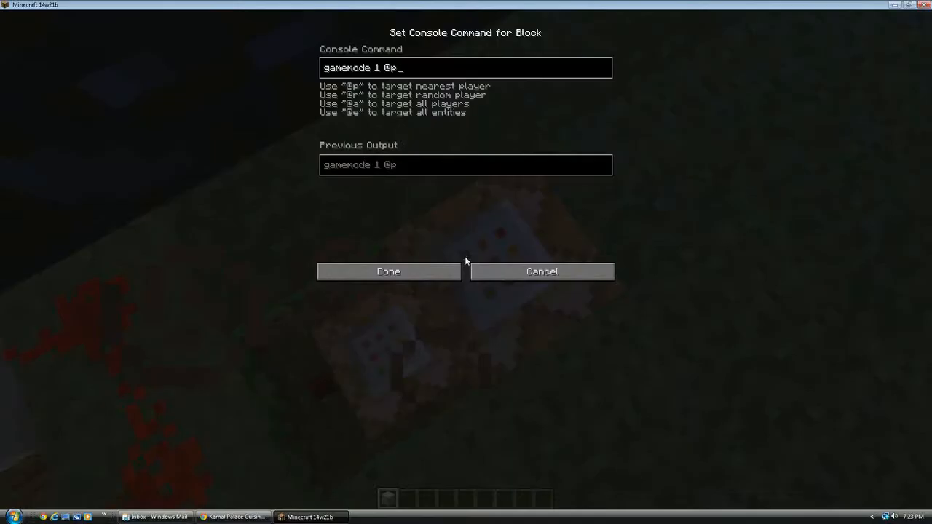
pyautogui.click(387, 271)
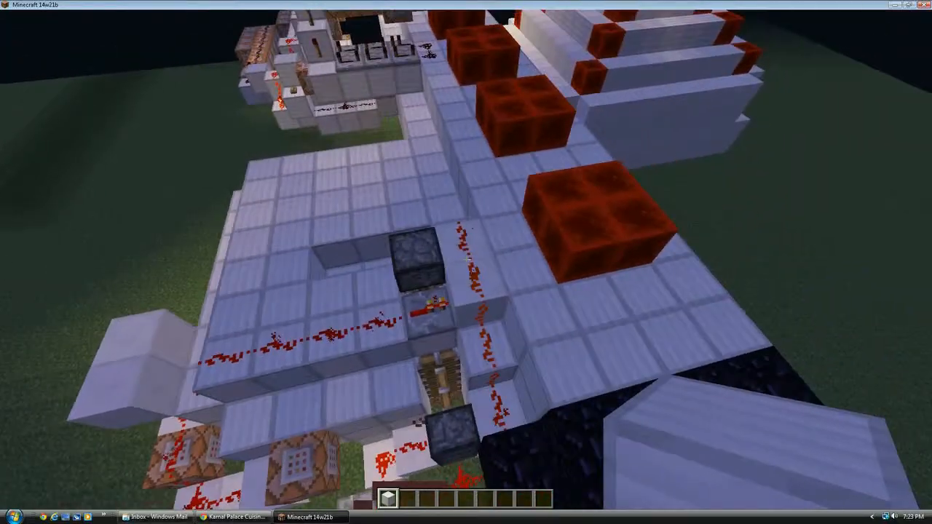
pyautogui.moveTo(466, 262)
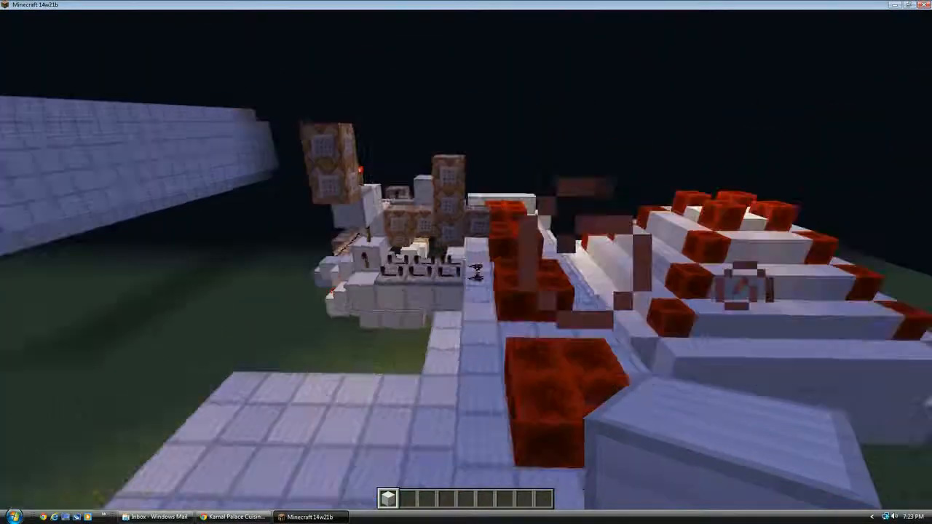